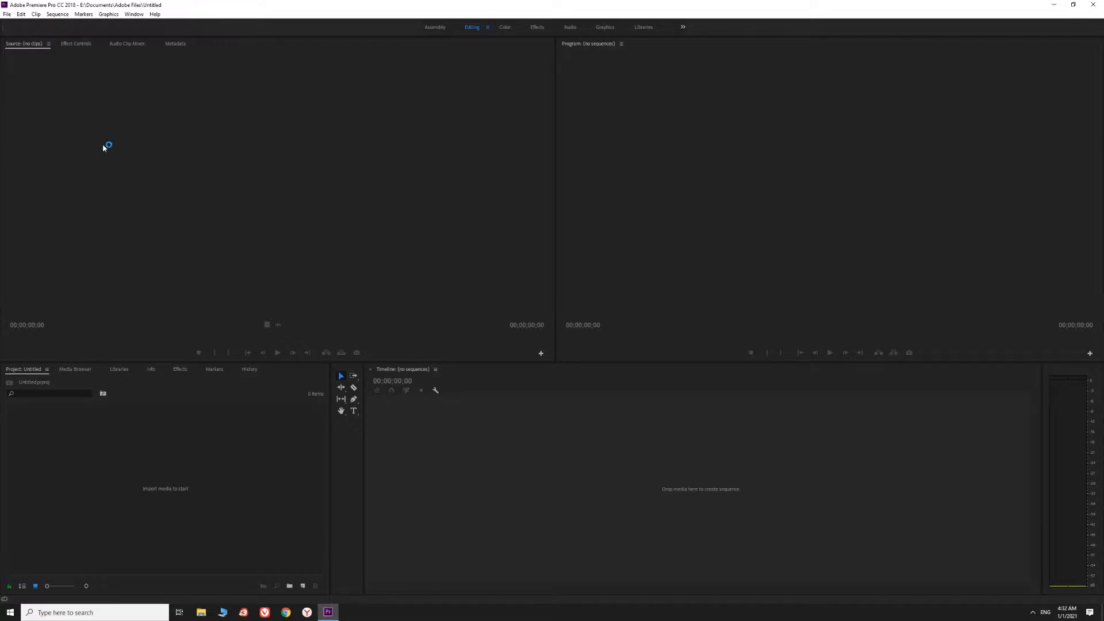
pyautogui.moveTo(103, 148)
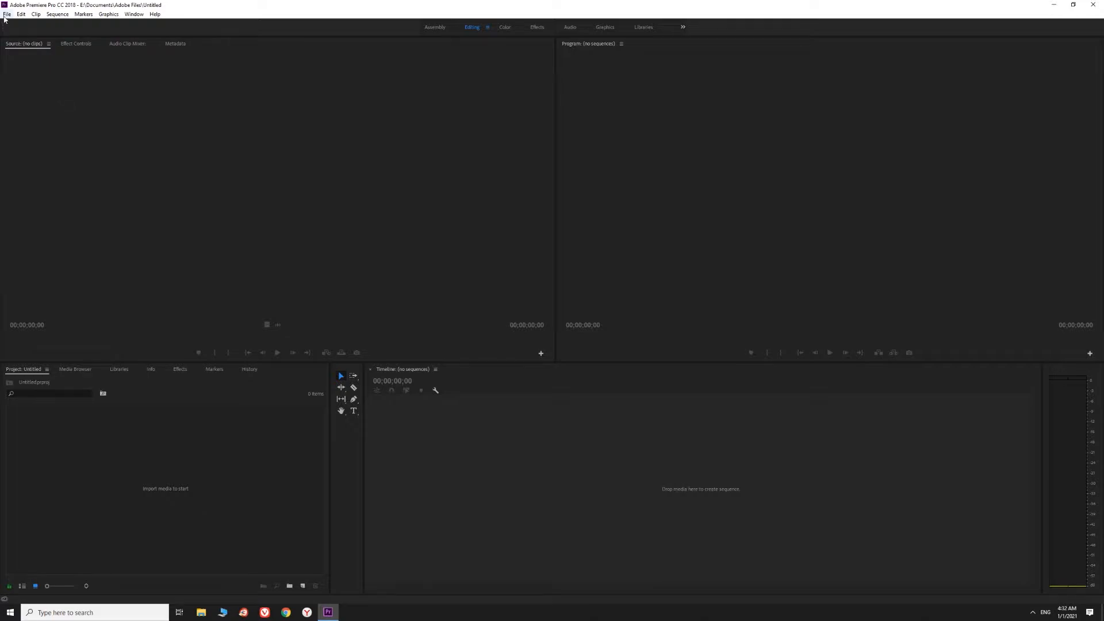
# Import two recordings from the Star Wars Jedi Fallen Order folder into the project.
pyautogui.click(7, 14)
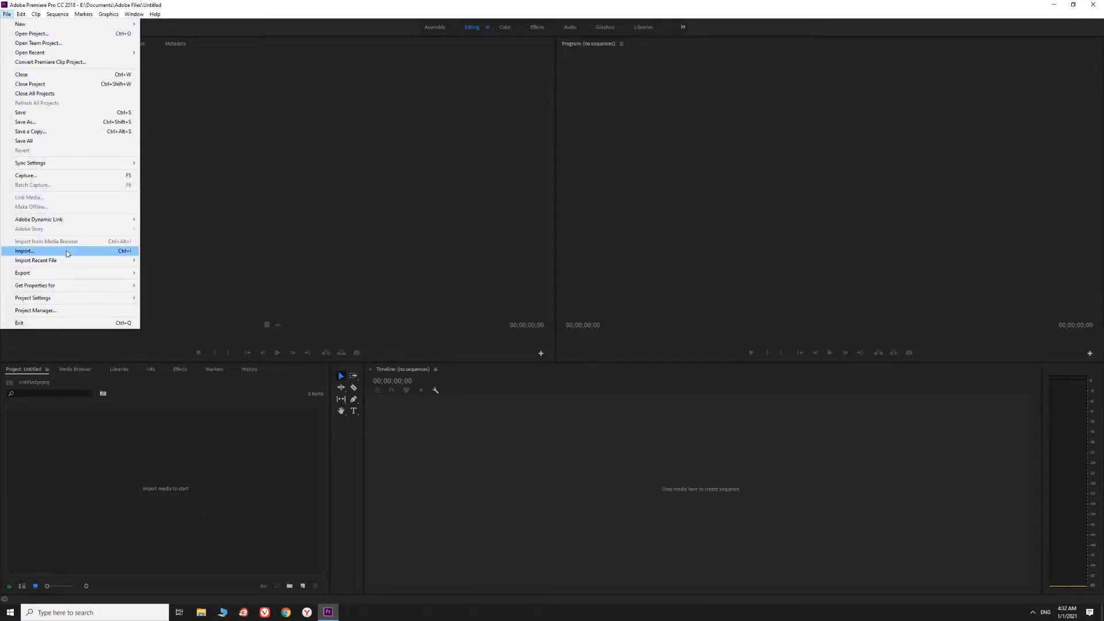
pyautogui.click(25, 251)
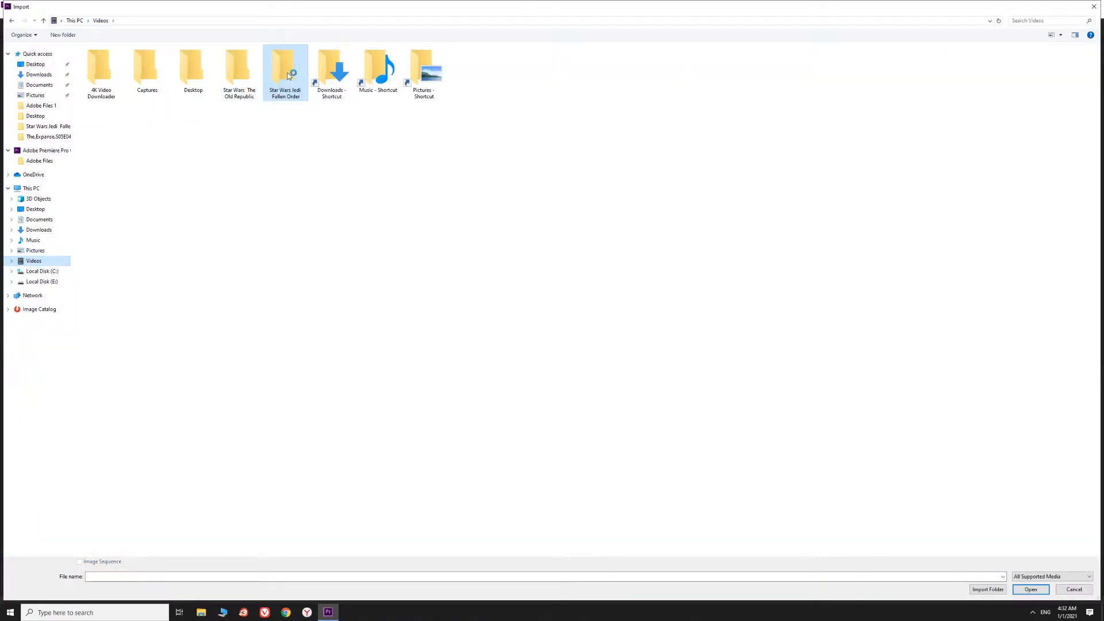
pyautogui.doubleClick(285, 67)
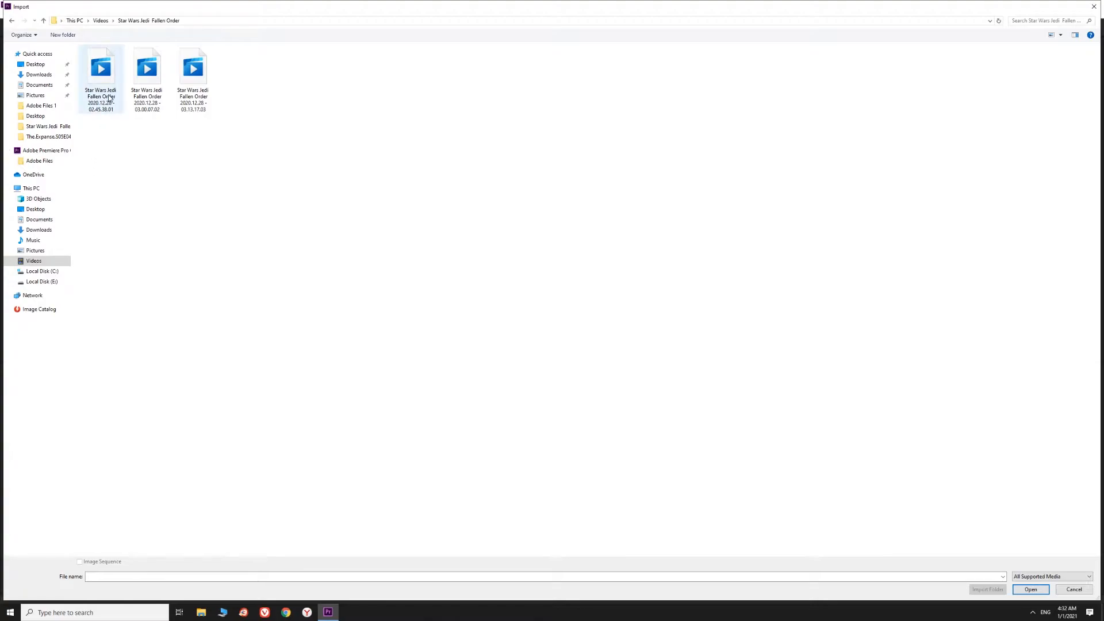
pyautogui.moveTo(109, 85)
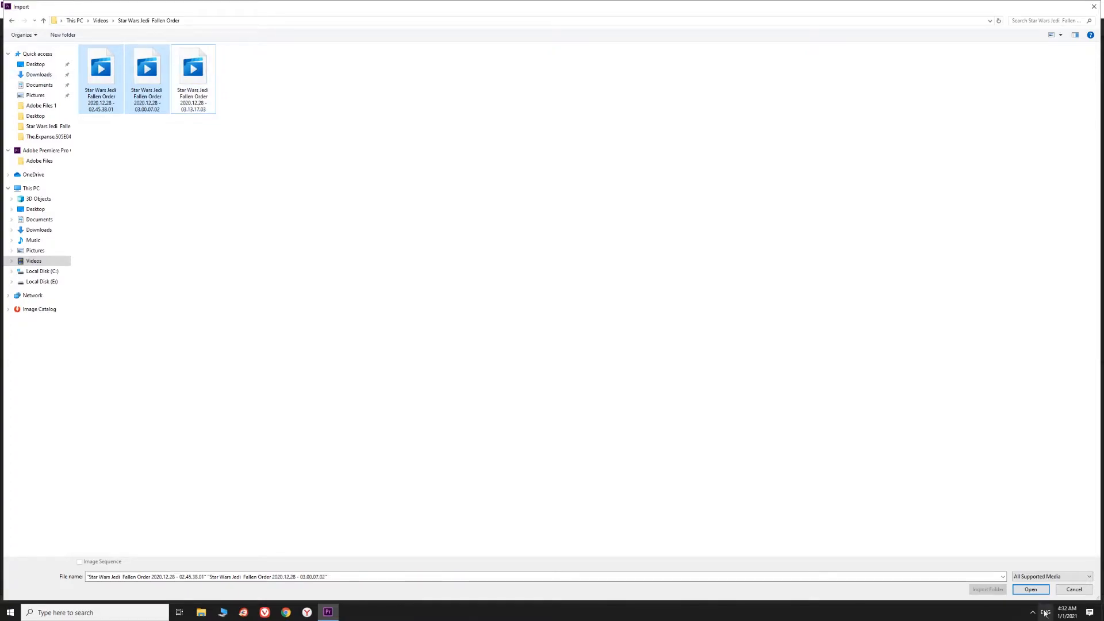
pyautogui.click(1030, 589)
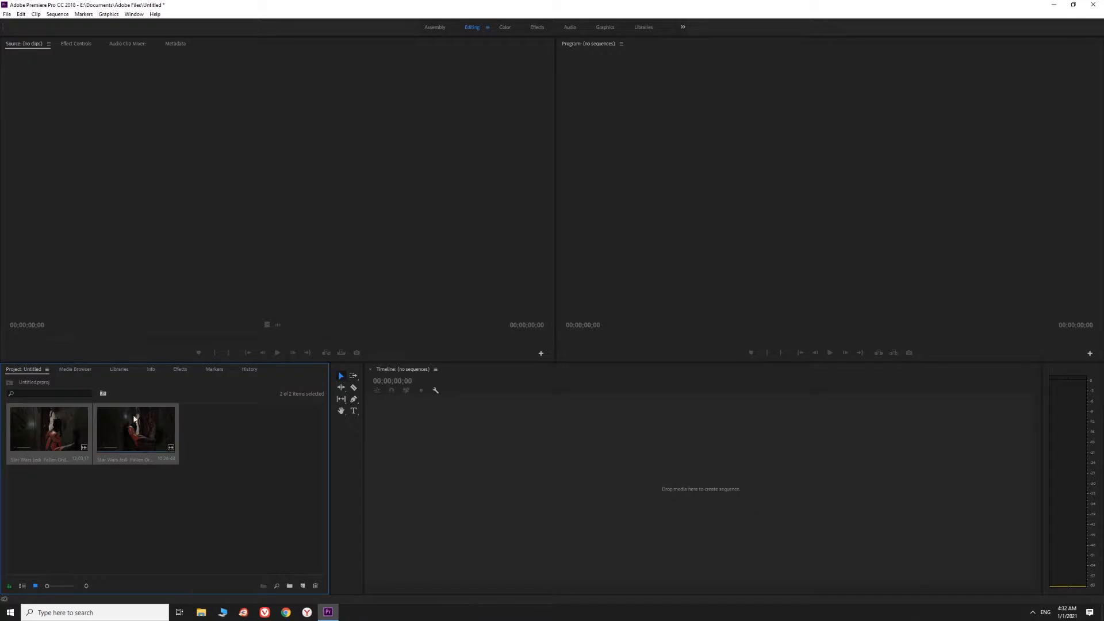
# Create a sequence from the 02.45.38.01 recording and scrub through it to preview.
pyautogui.click(135, 428)
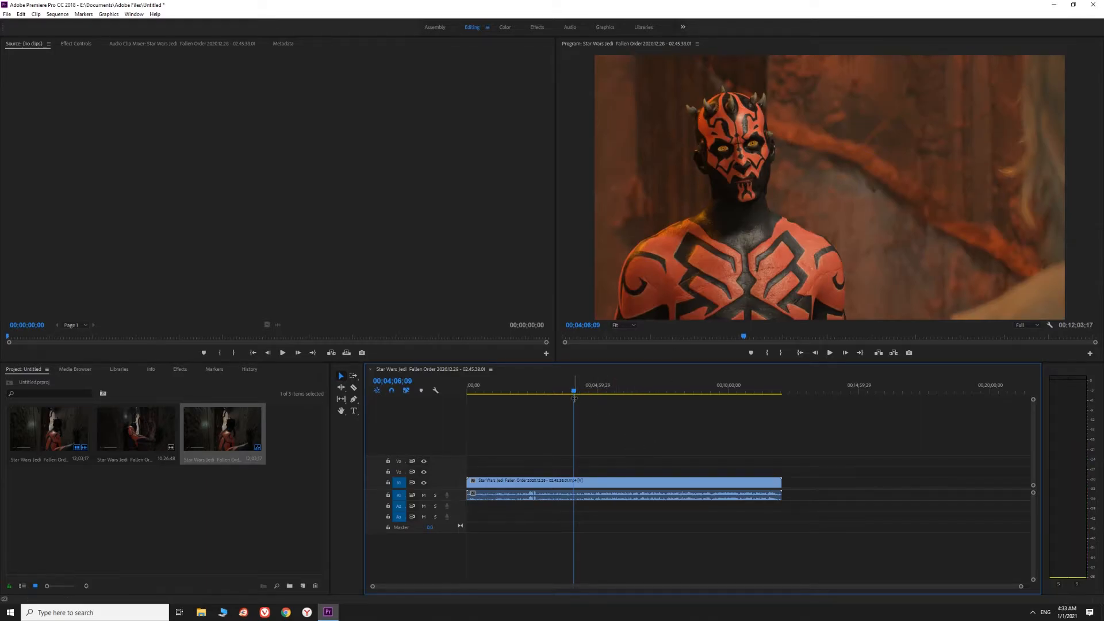
pyautogui.click(603, 398)
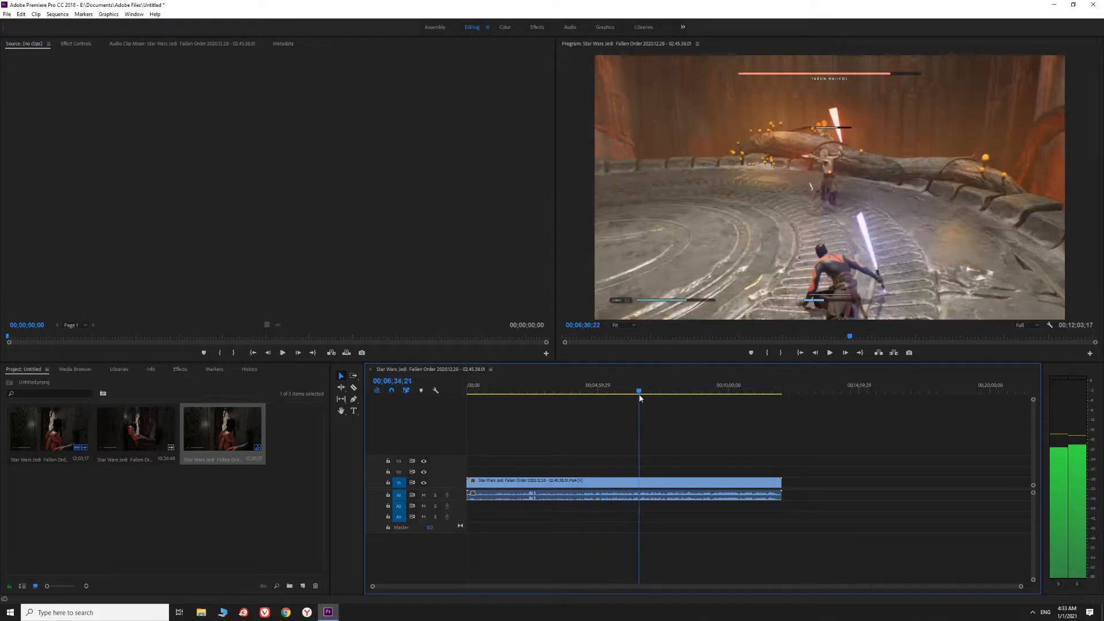
pyautogui.click(492, 391)
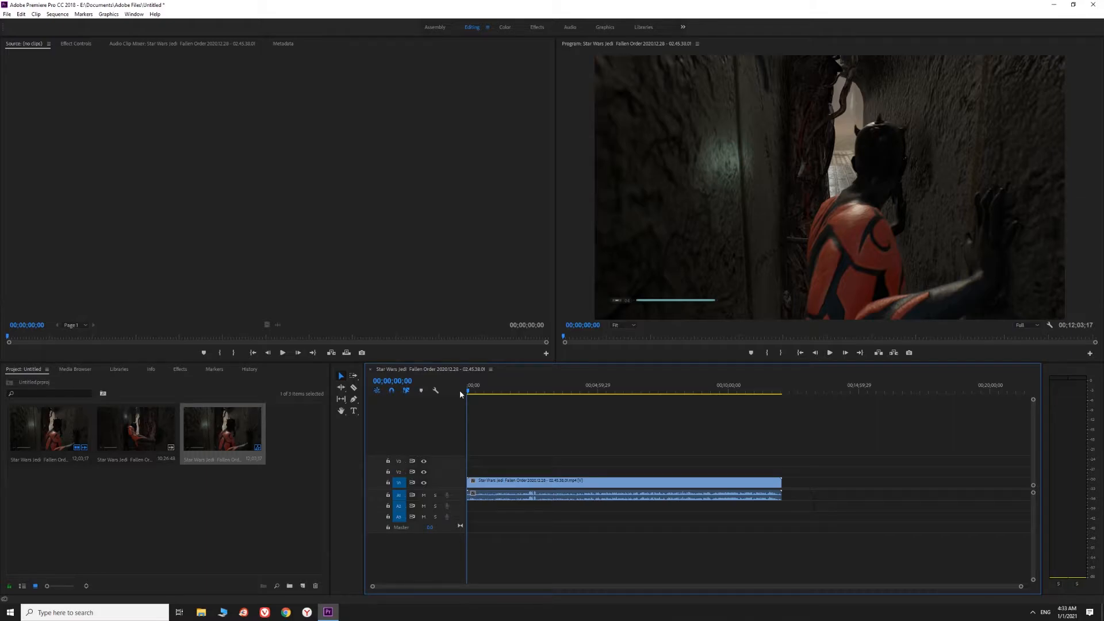
pyautogui.moveTo(967, 341)
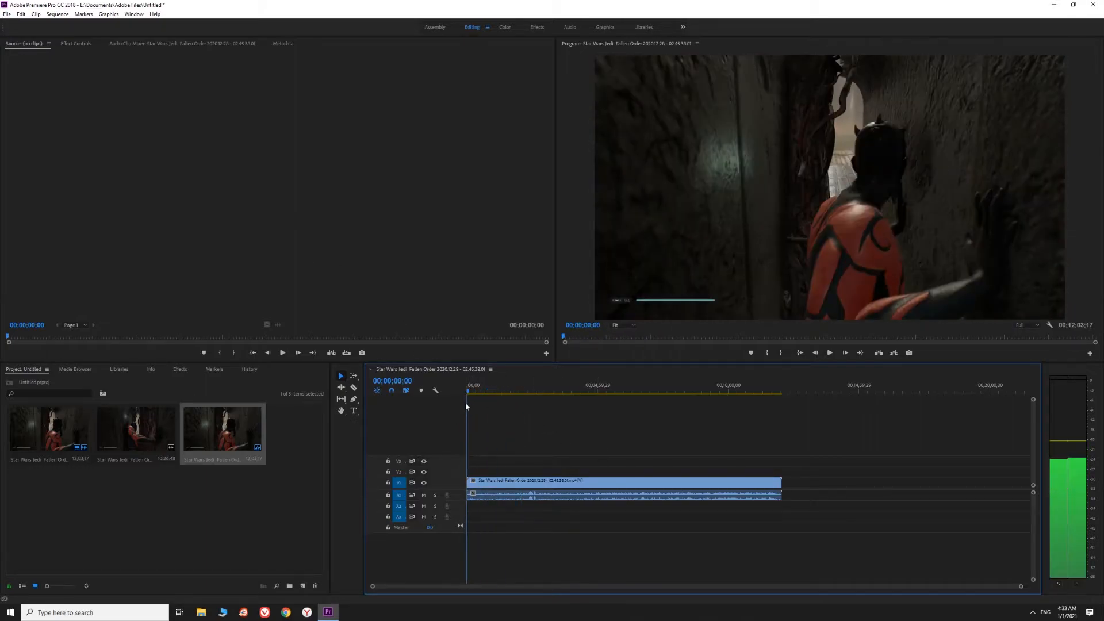
# Clear the recording's audio clip from track A1 and return the playhead to the start.
pyautogui.click(564, 494)
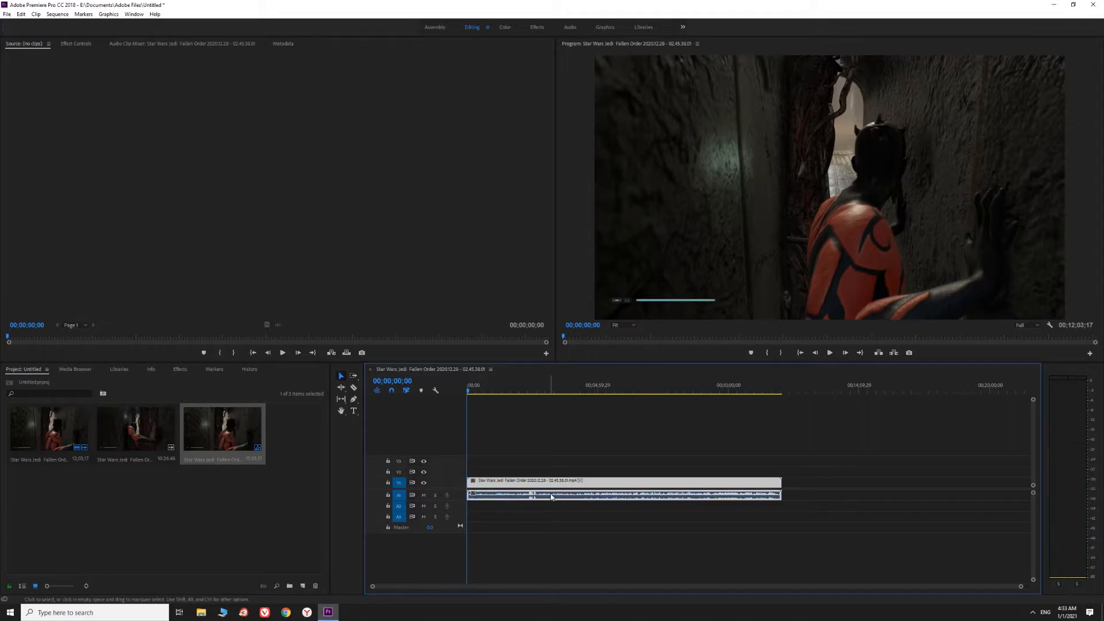
pyautogui.rightClick(551, 496)
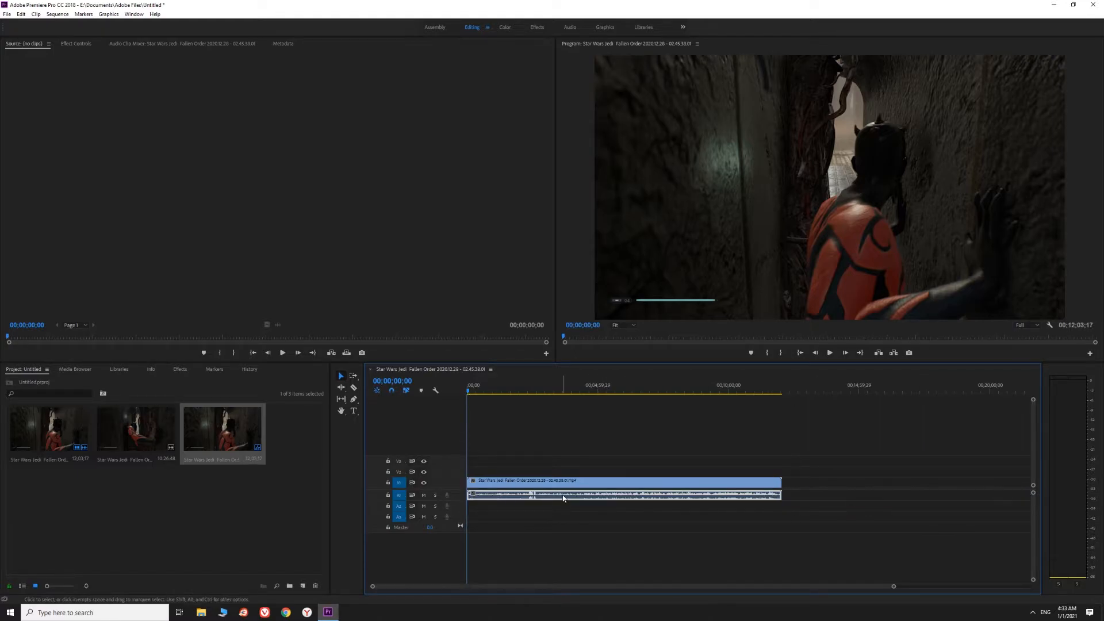
pyautogui.moveTo(564, 497)
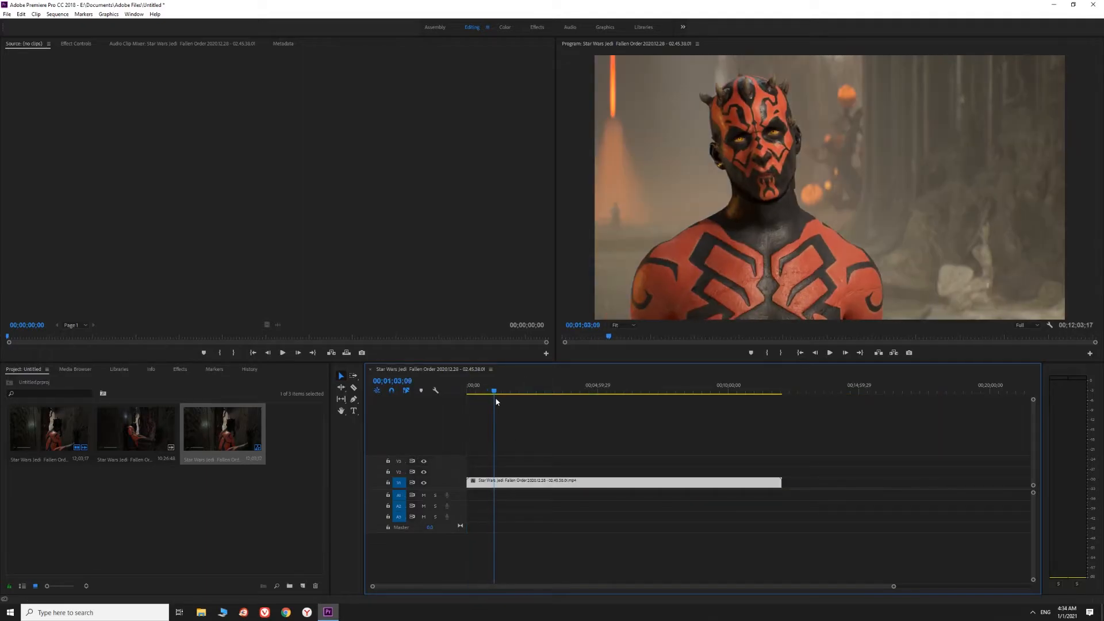
pyautogui.click(615, 393)
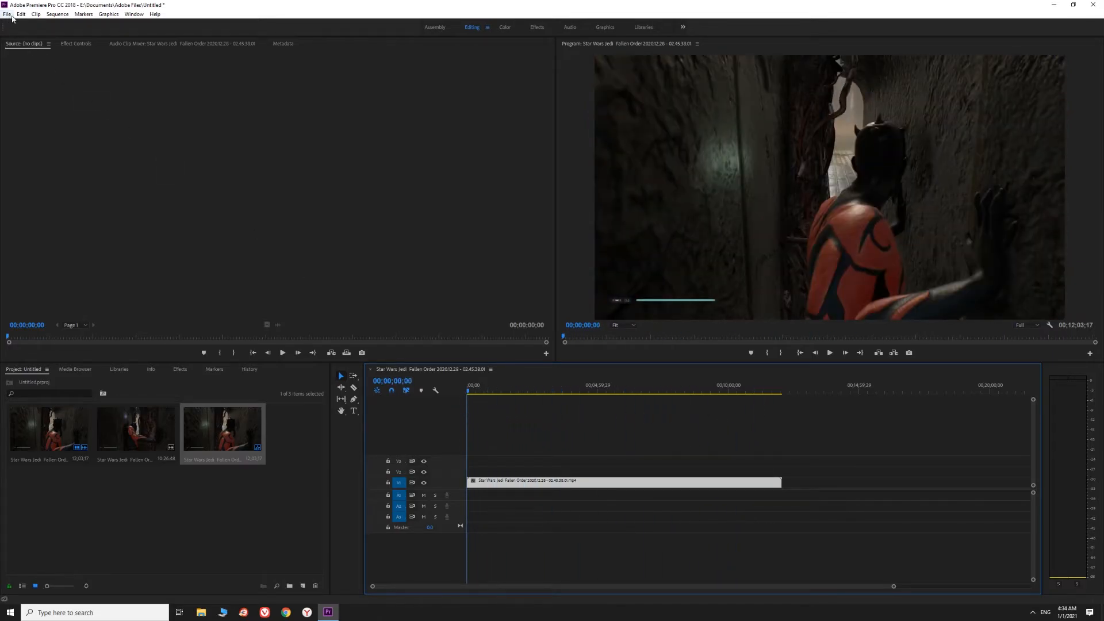
# Undo the audio deletion and redo via the Edit menu, restoring the audio beneath the video.
pyautogui.click(21, 14)
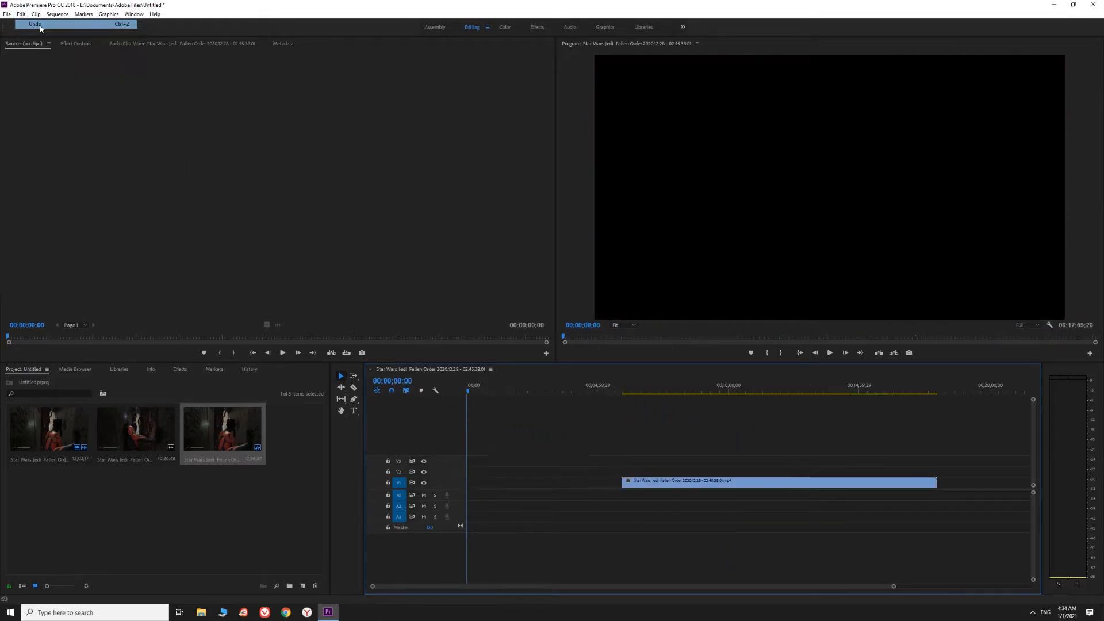
pyautogui.click(21, 13)
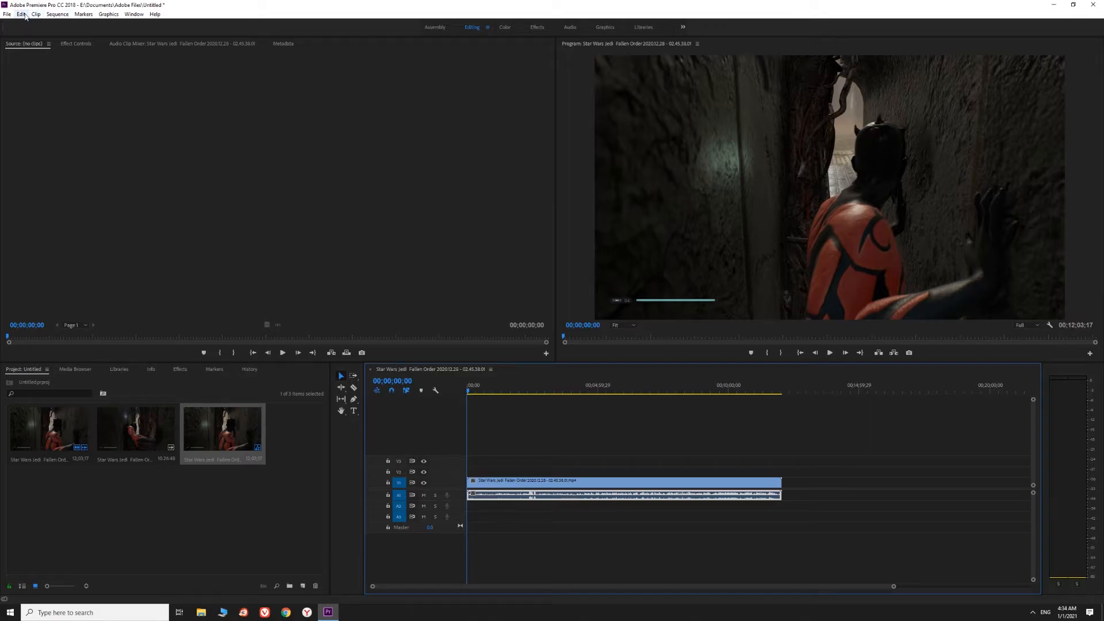
pyautogui.click(21, 14)
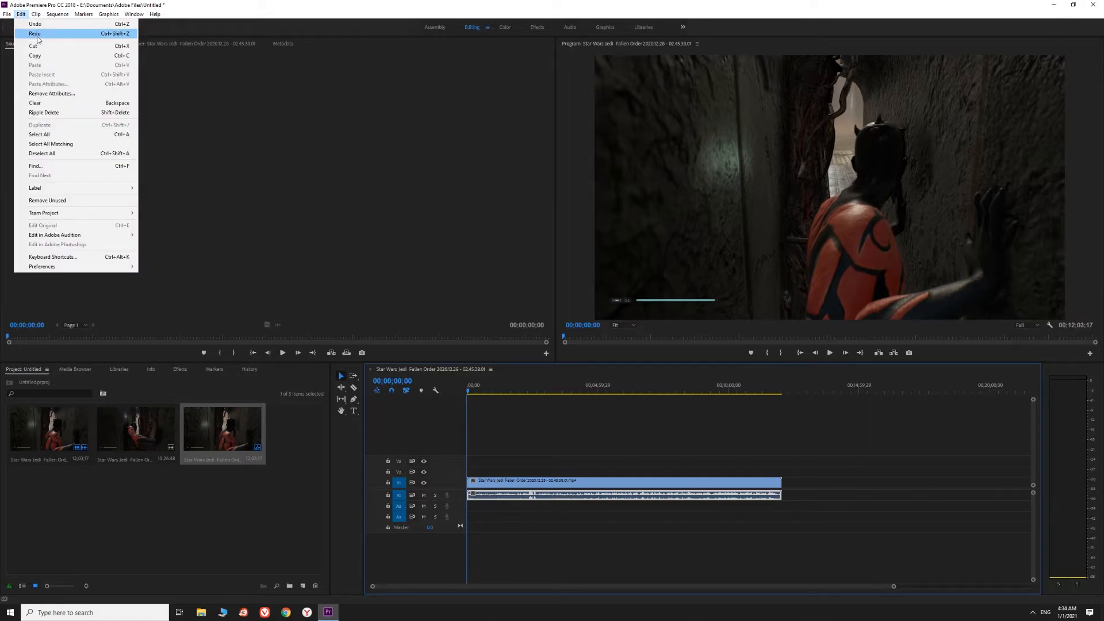
pyautogui.click(34, 33)
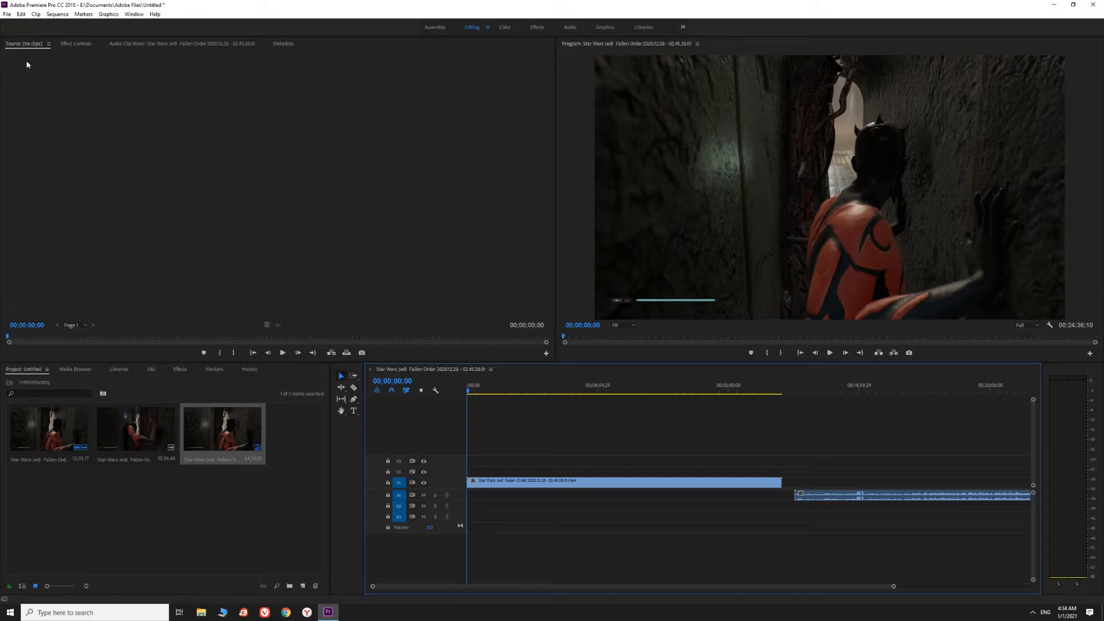
pyautogui.click(20, 14)
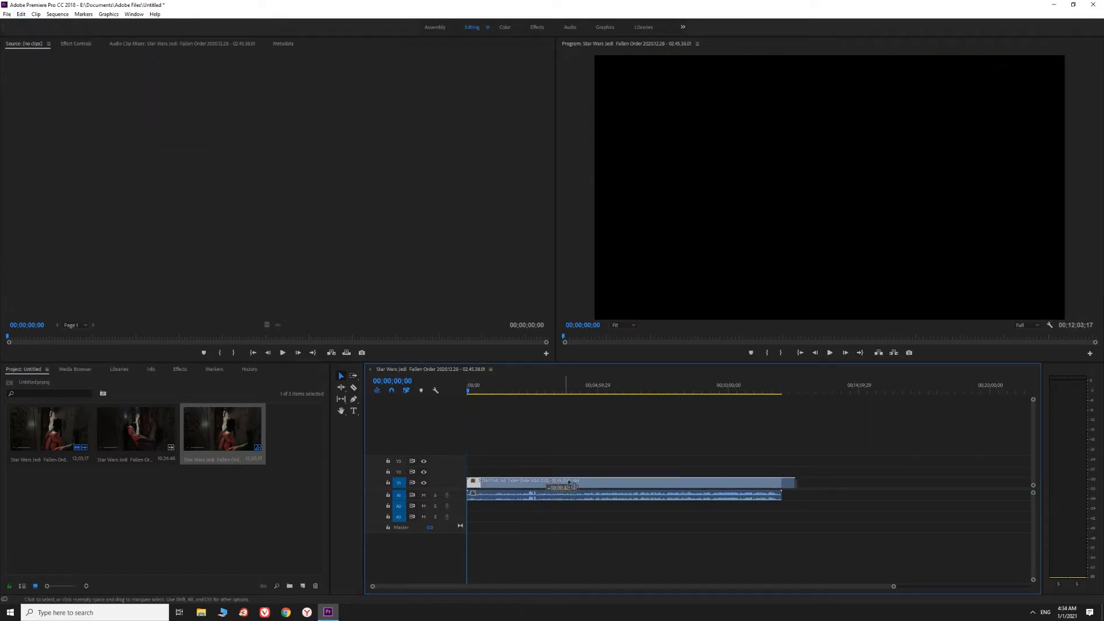
# Group the first recording's video and audio so the 03.00.07.02 clip can follow it.
pyautogui.click(542, 484)
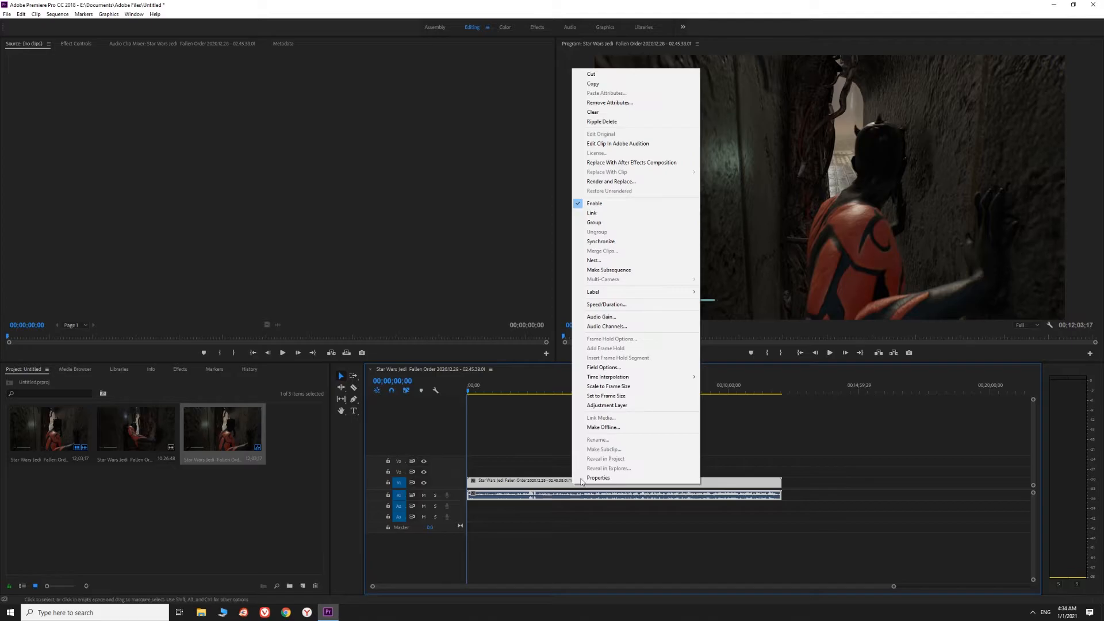
pyautogui.moveTo(600, 223)
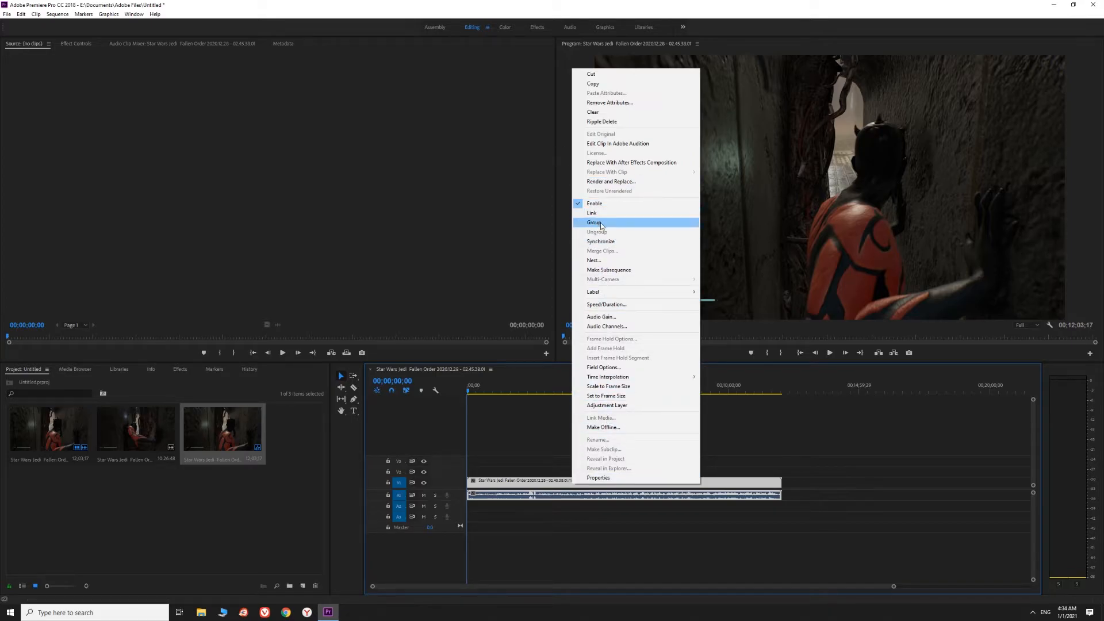
pyautogui.click(594, 222)
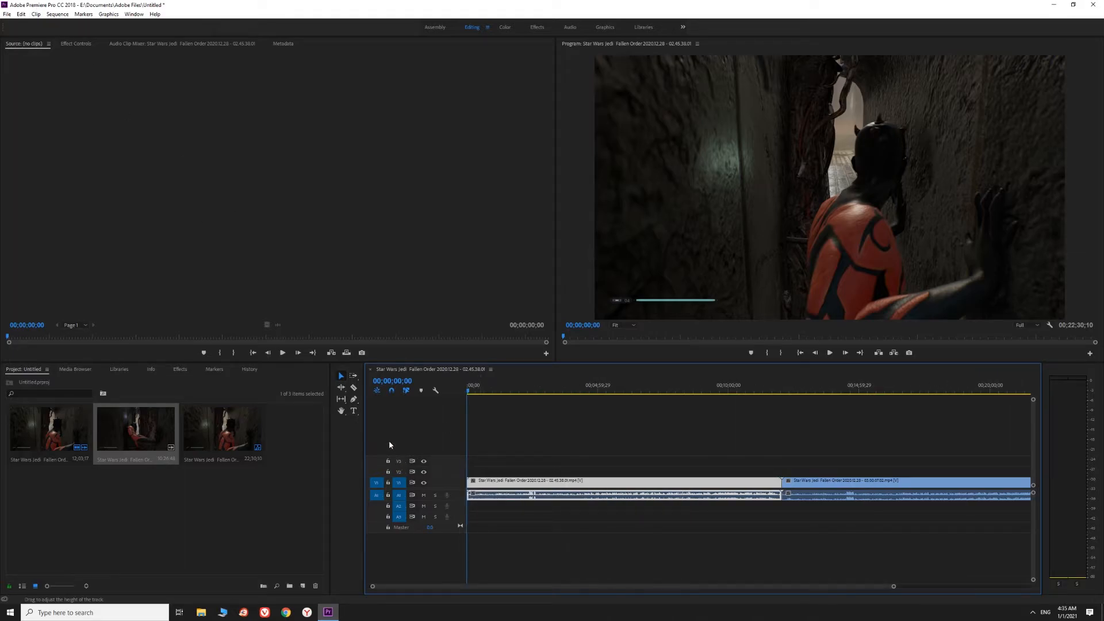
# Razor-cut the first recording at 3:28 and at the end of the unwanted section.
pyautogui.click(863, 486)
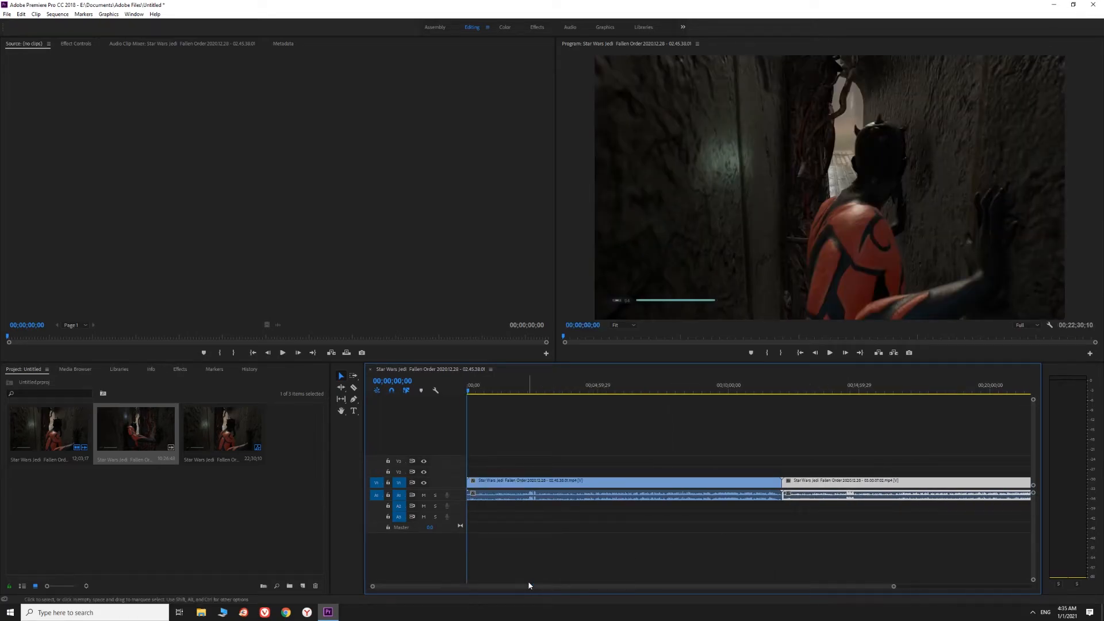
pyautogui.moveTo(422, 360)
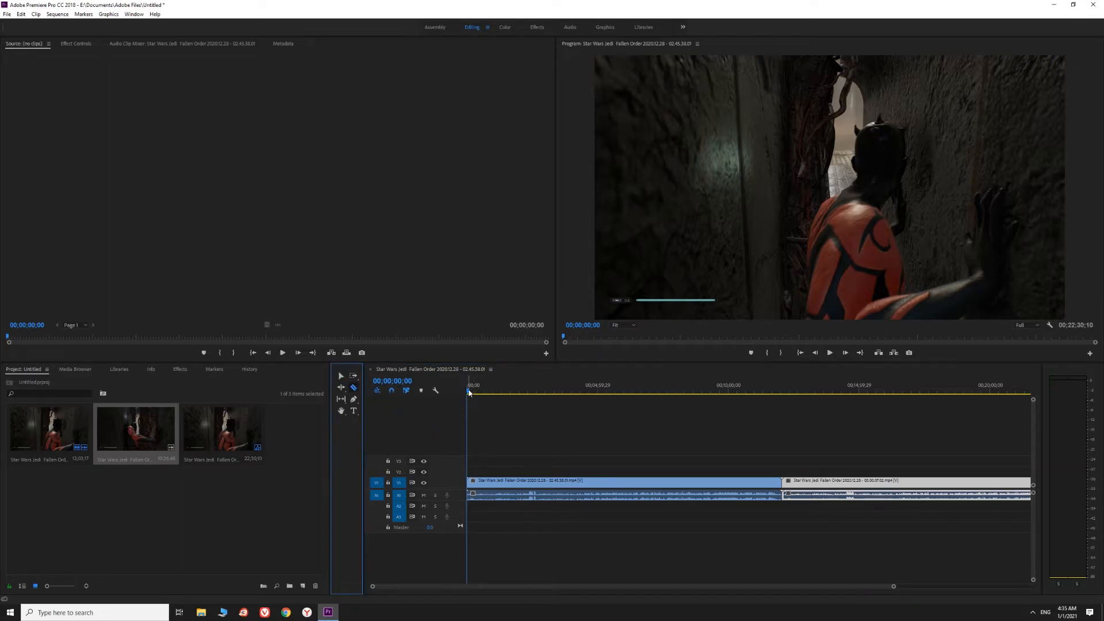
pyautogui.click(559, 385)
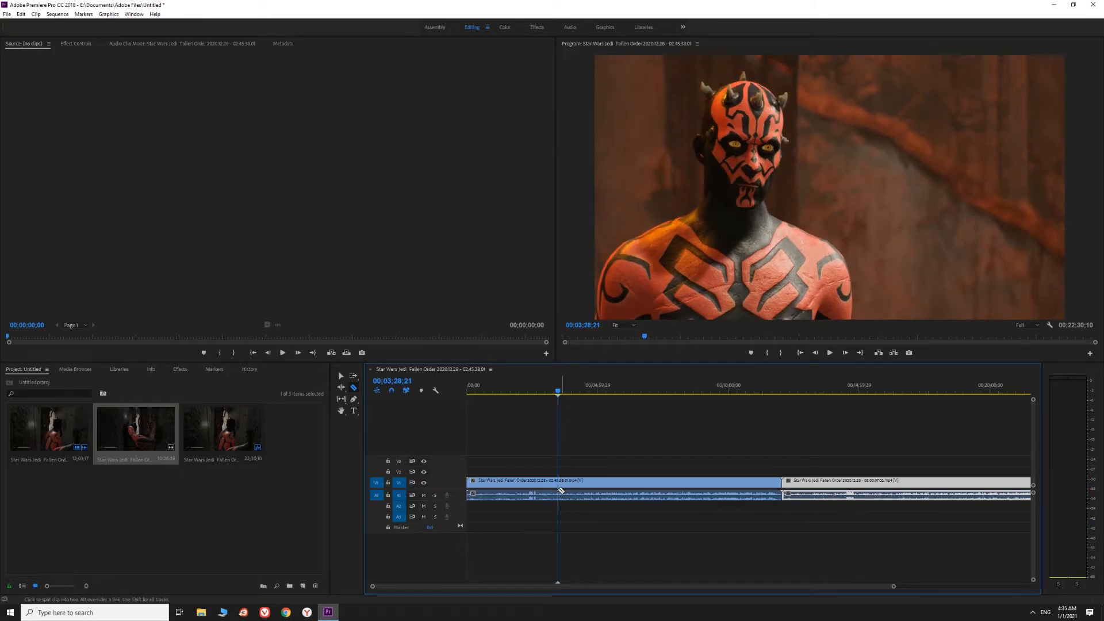
pyautogui.click(559, 481)
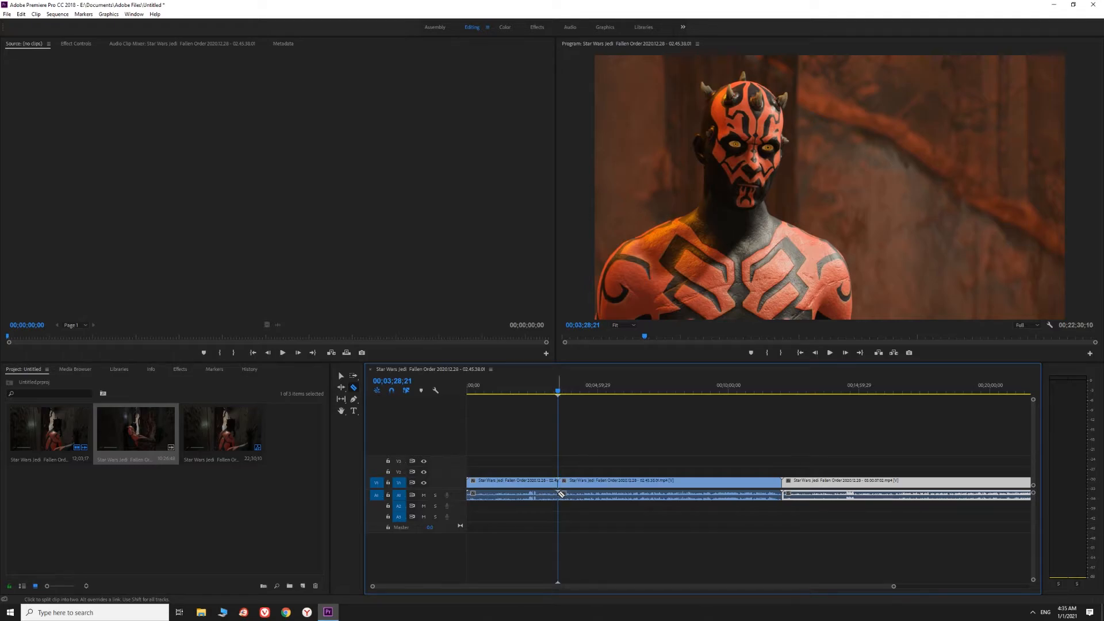
pyautogui.click(583, 391)
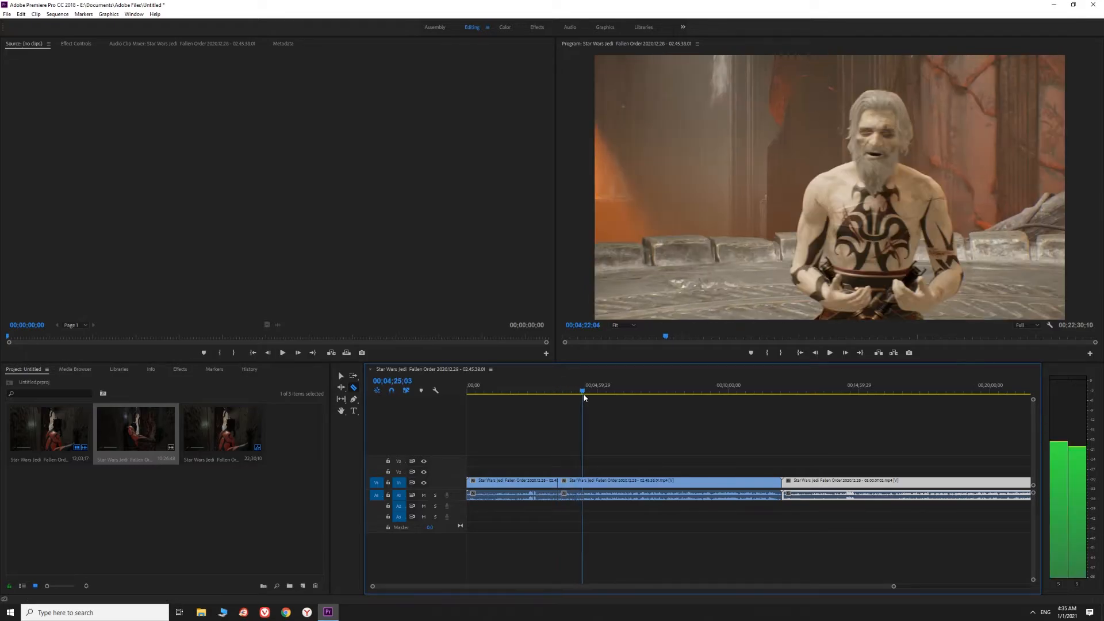
pyautogui.click(649, 385)
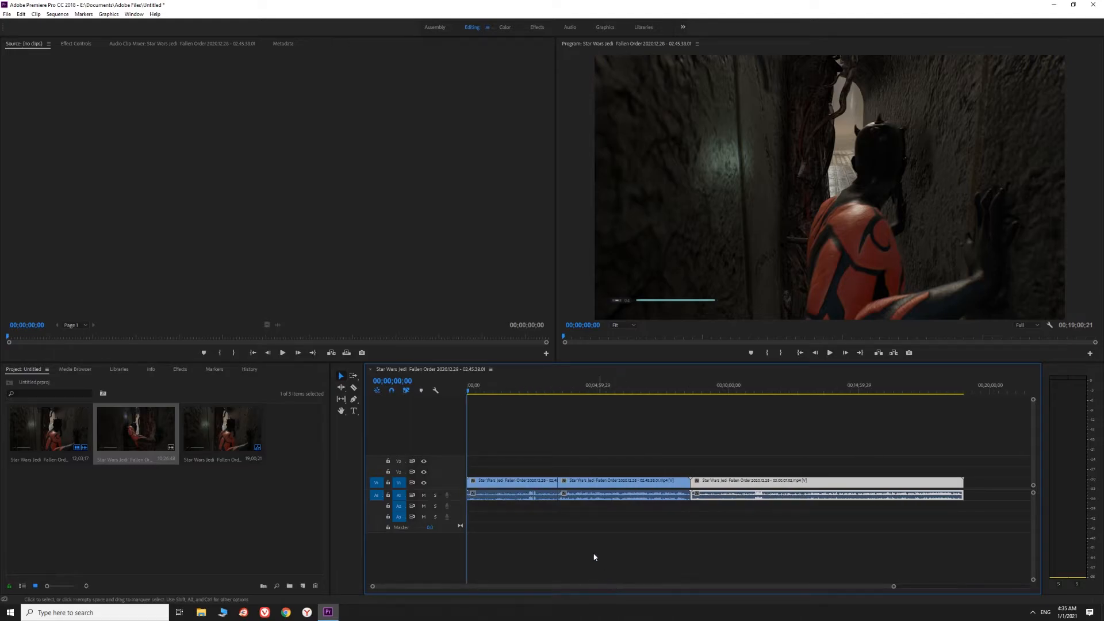
# Scrub through the shortened 19-minute sequence, play it briefly from near the start, then stop.
pyautogui.click(21, 13)
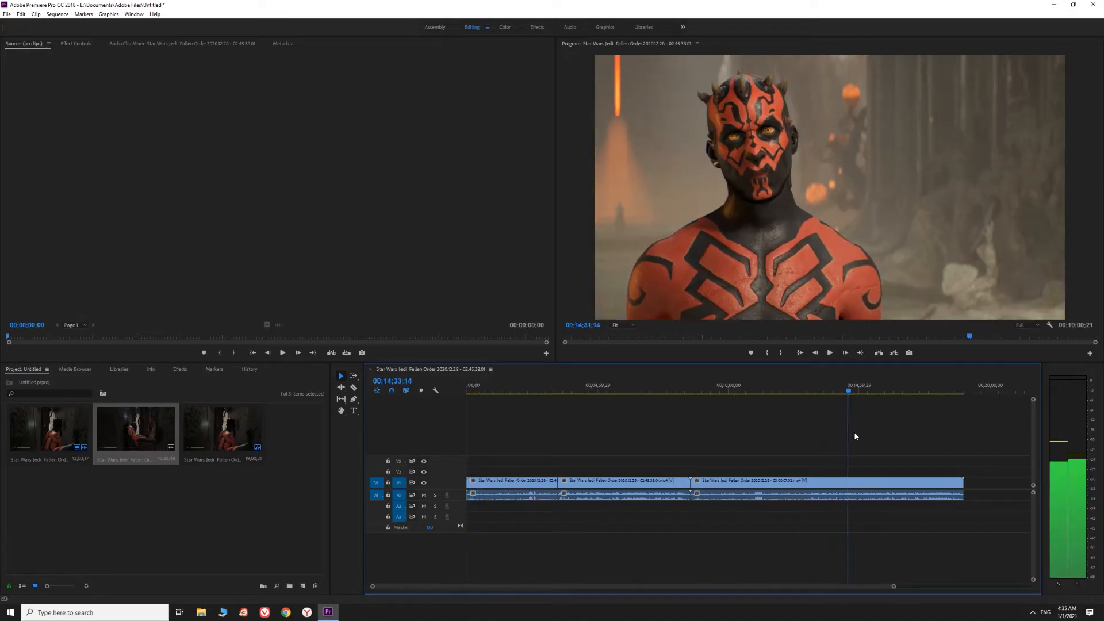
pyautogui.click(555, 391)
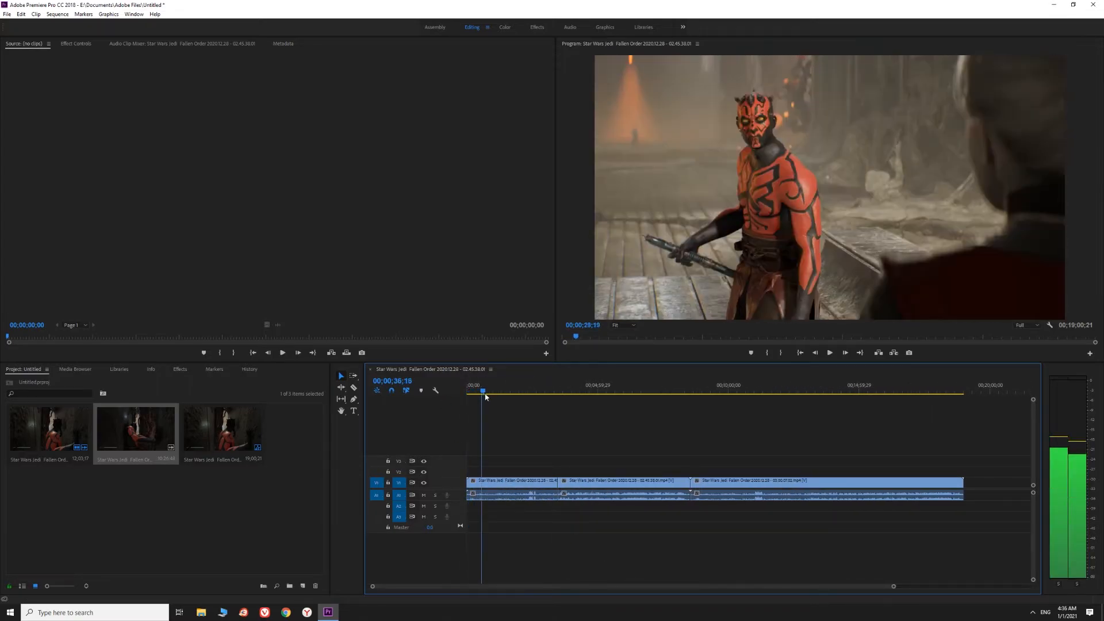
pyautogui.click(959, 392)
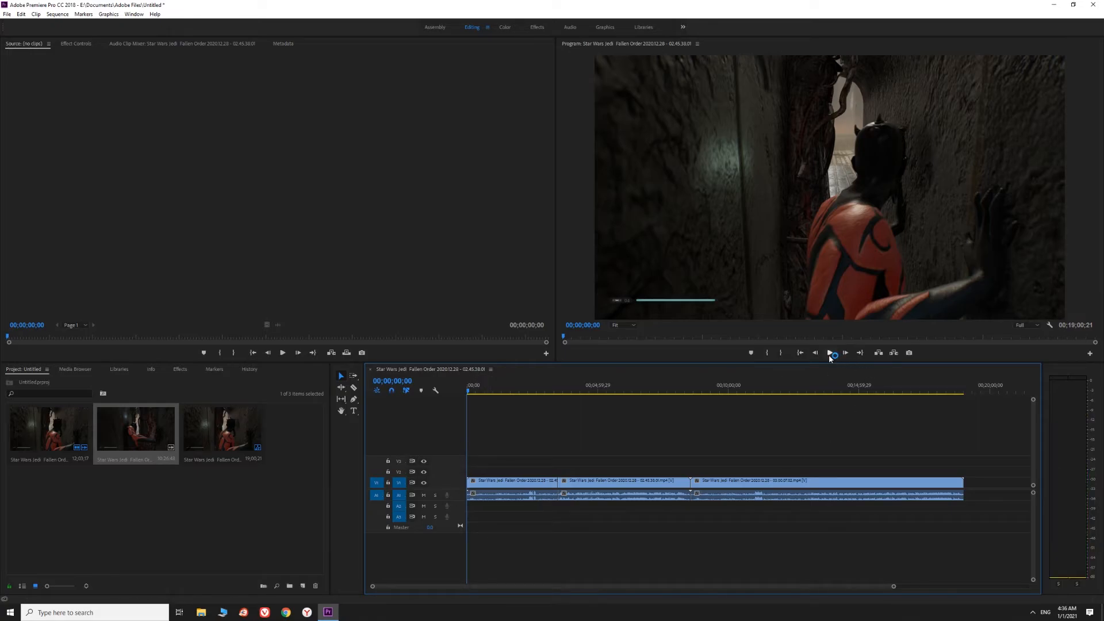
pyautogui.click(831, 353)
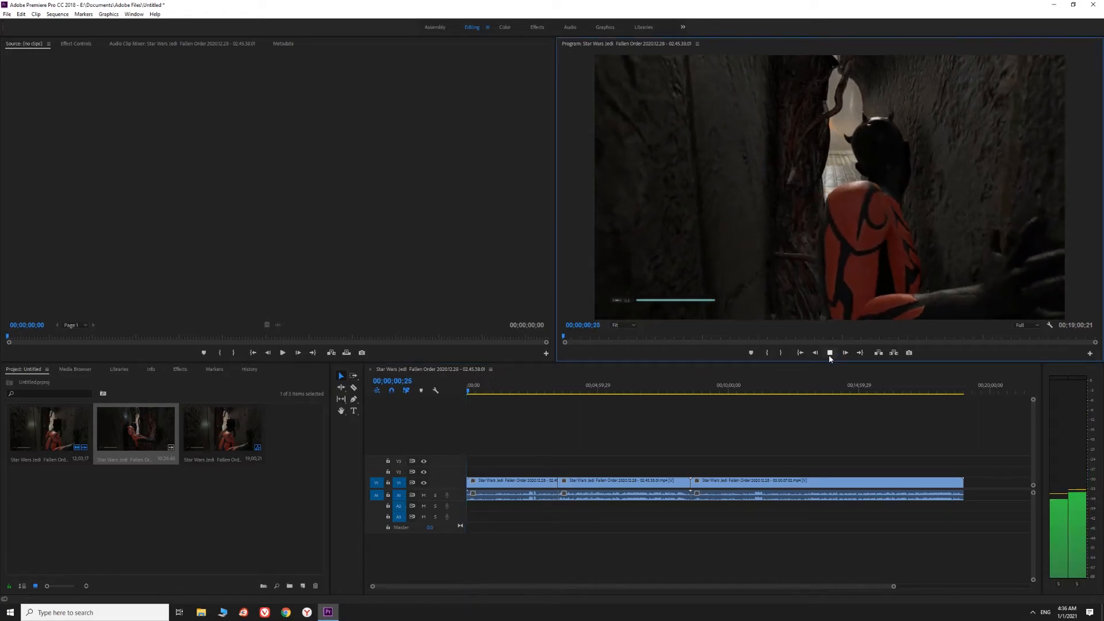
pyautogui.click(829, 352)
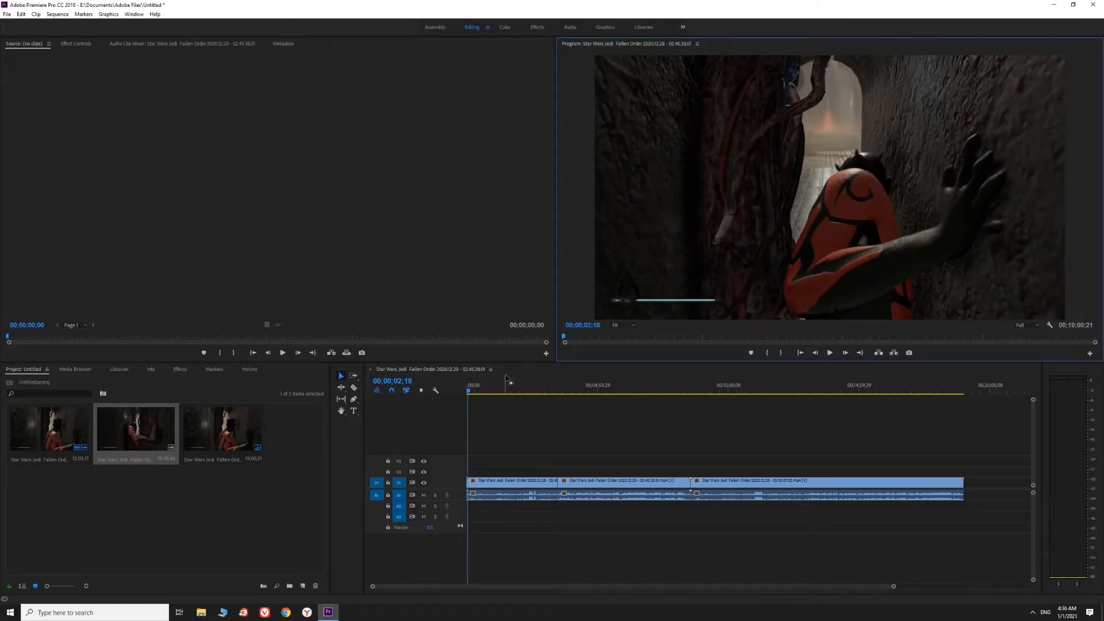
pyautogui.moveTo(232, 386)
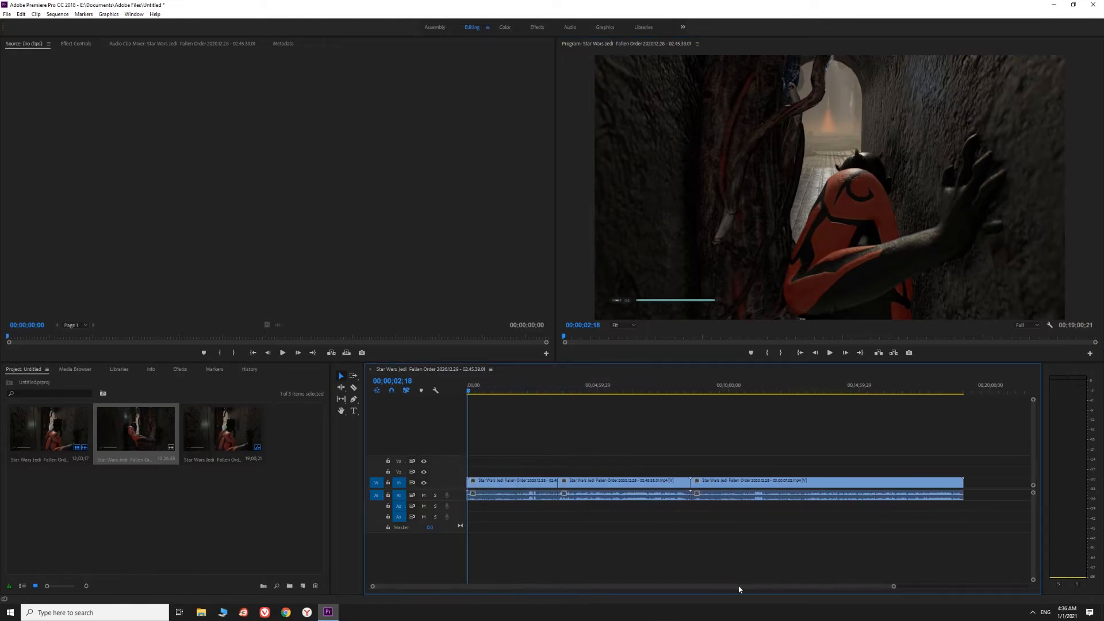
# Reach Export Media from the File menu to bring up the H.264 export settings.
pyautogui.click(7, 13)
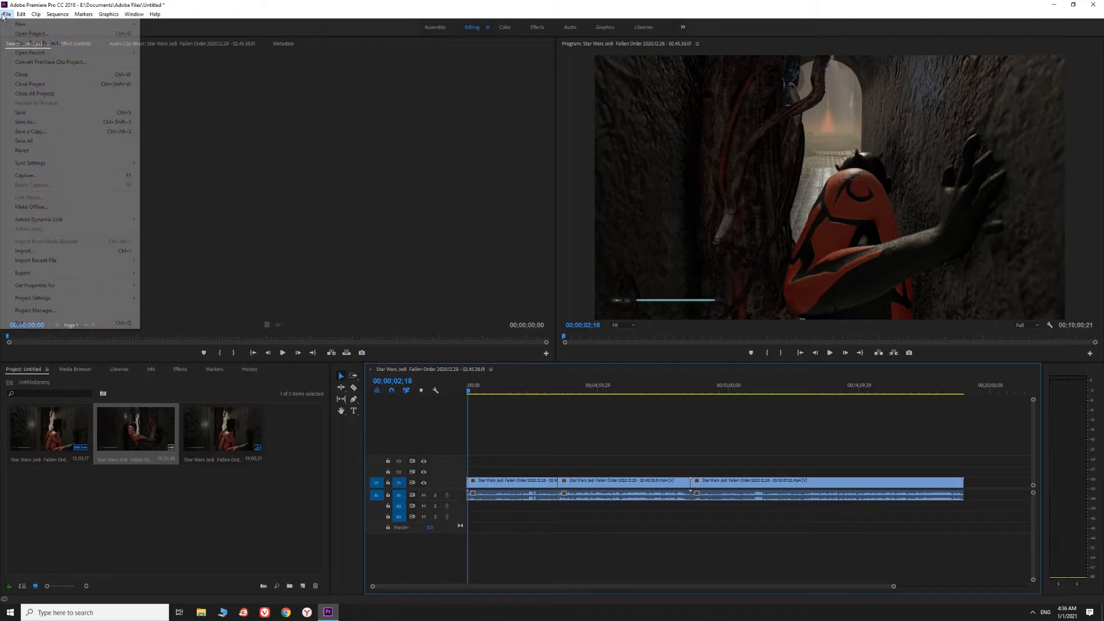
pyautogui.moveTo(65, 275)
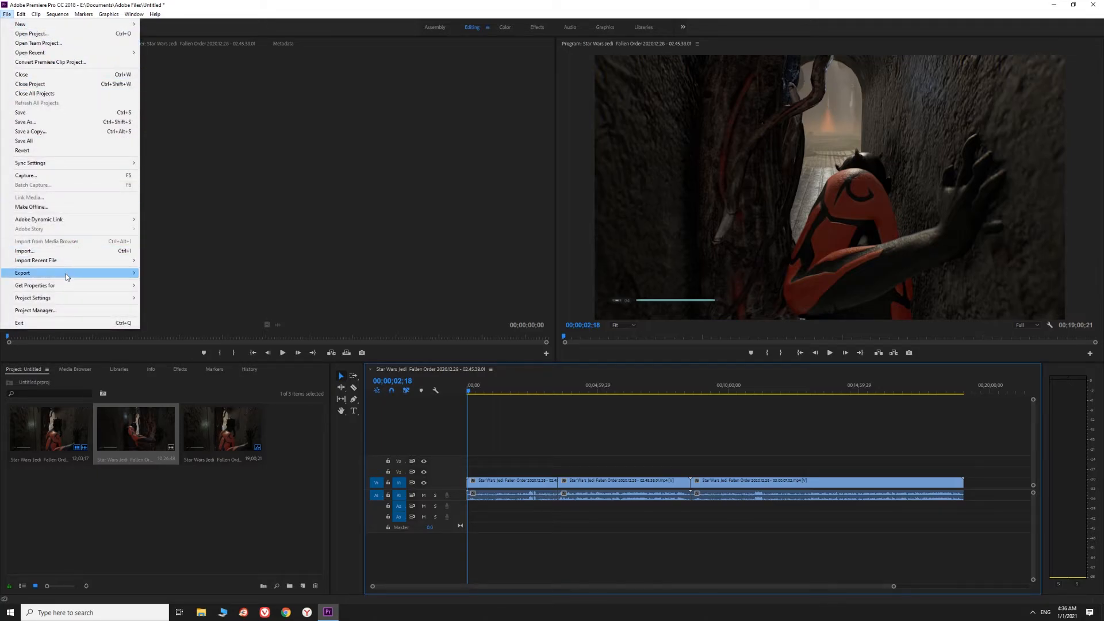
pyautogui.moveTo(169, 273)
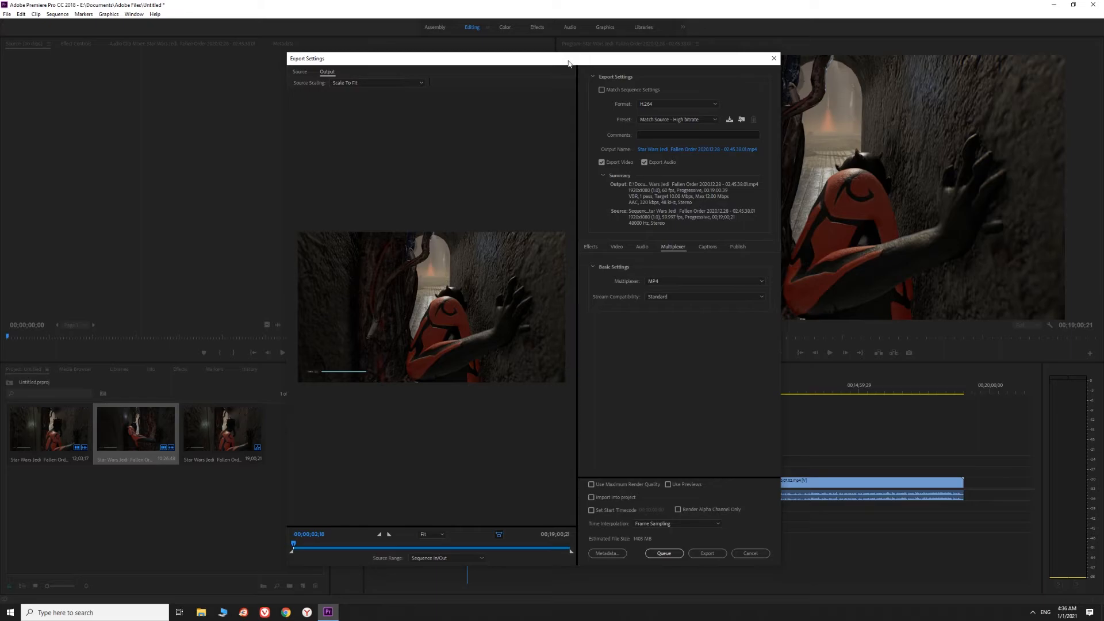
pyautogui.moveTo(895, 178)
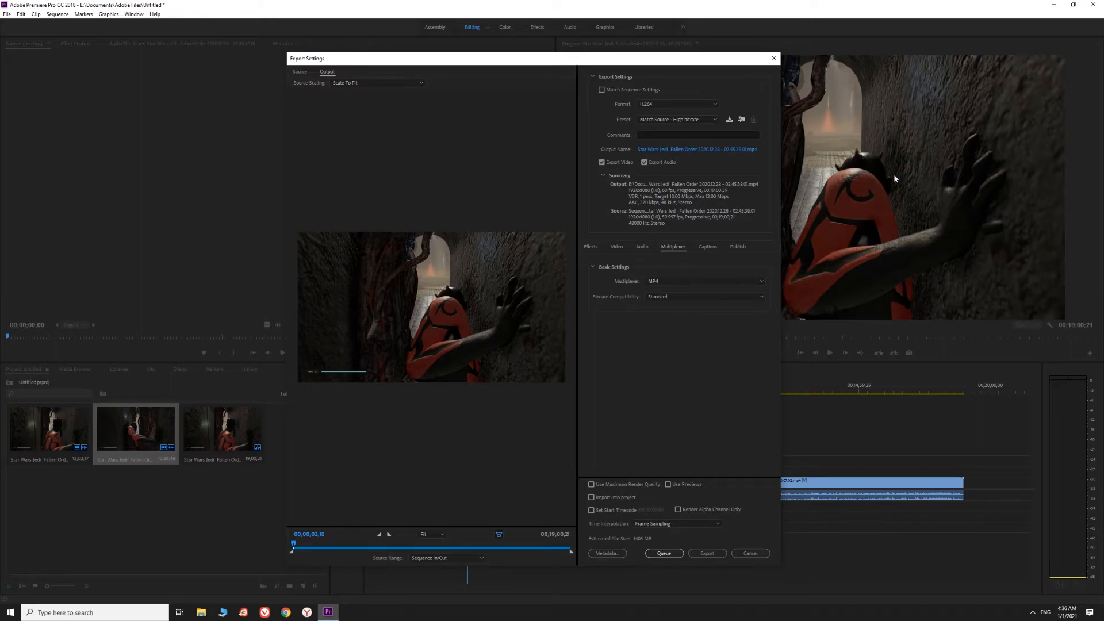
pyautogui.moveTo(656, 128)
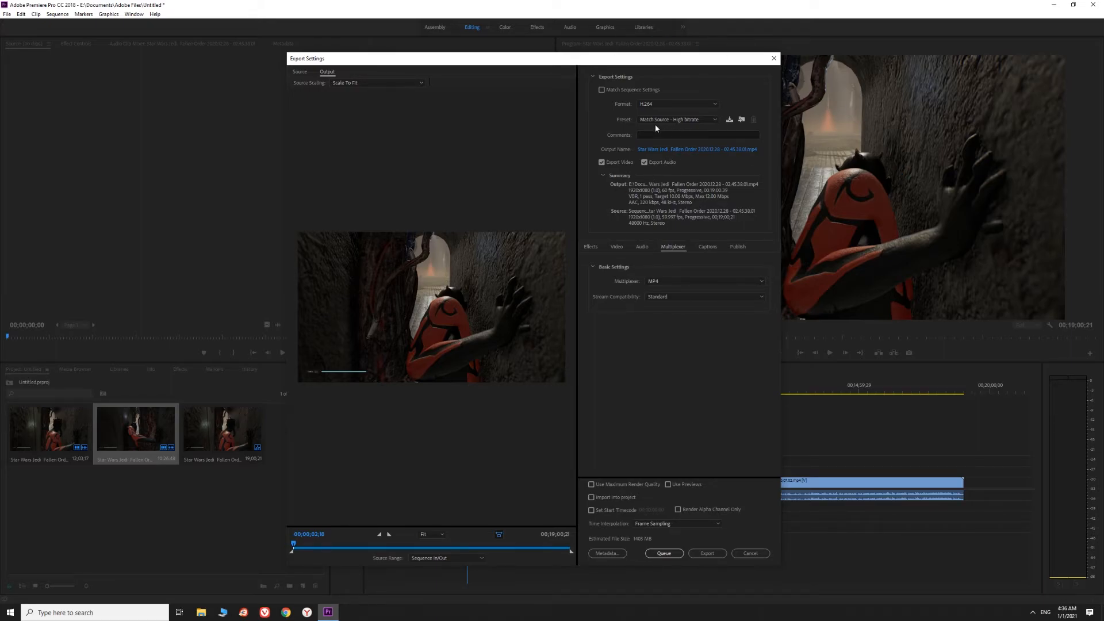
# Show the H.264 export preset list to replace Match Source - High bitrate.
pyautogui.click(676, 119)
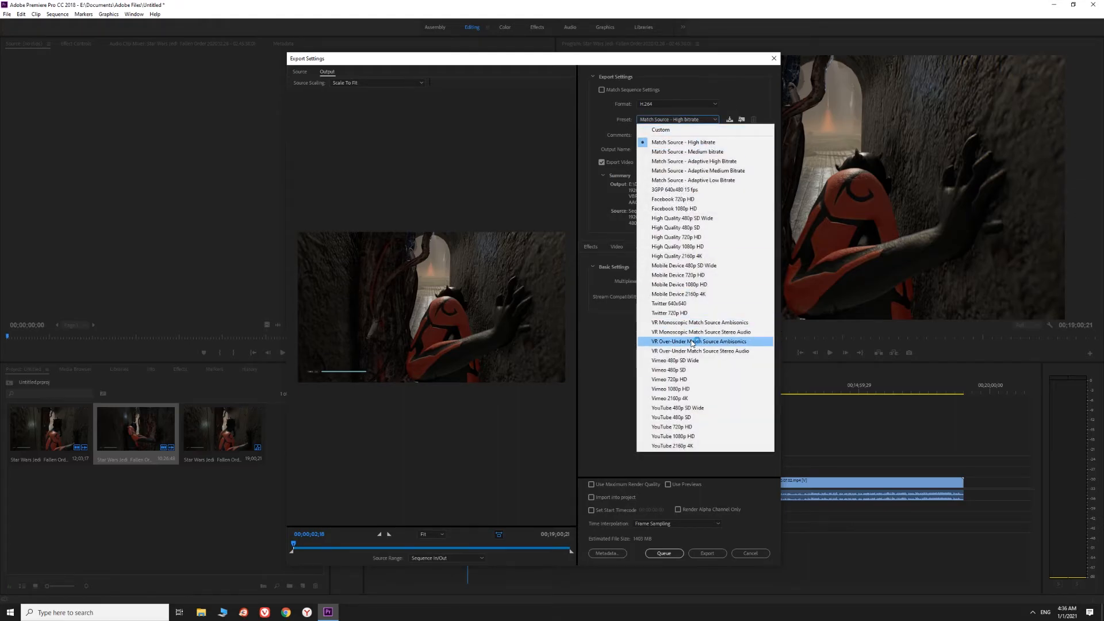
pyautogui.moveTo(679, 446)
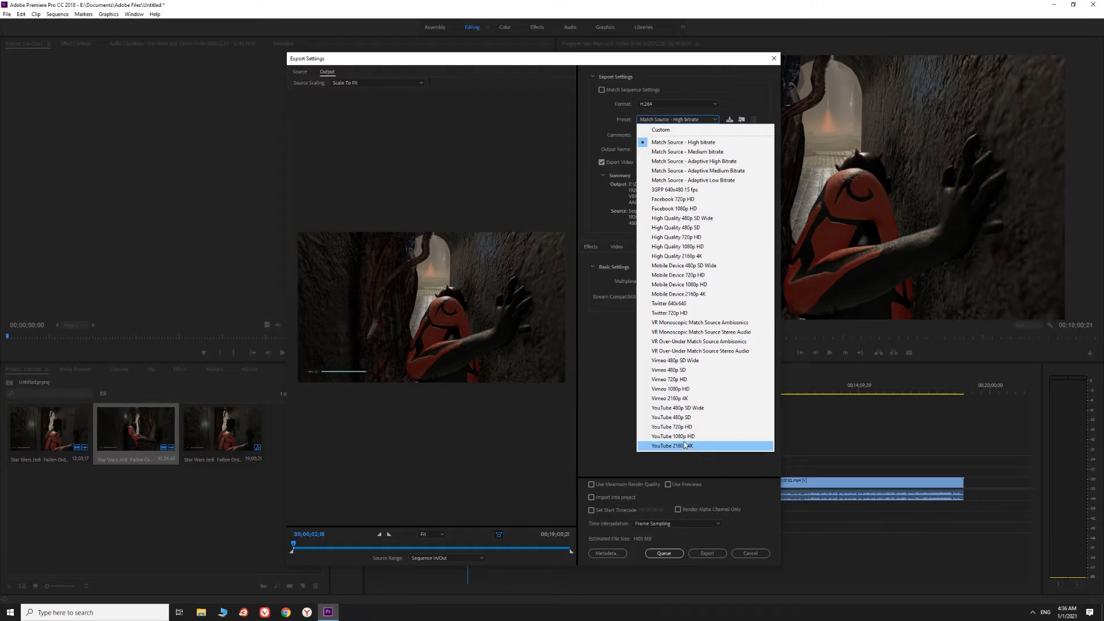
pyautogui.moveTo(671, 427)
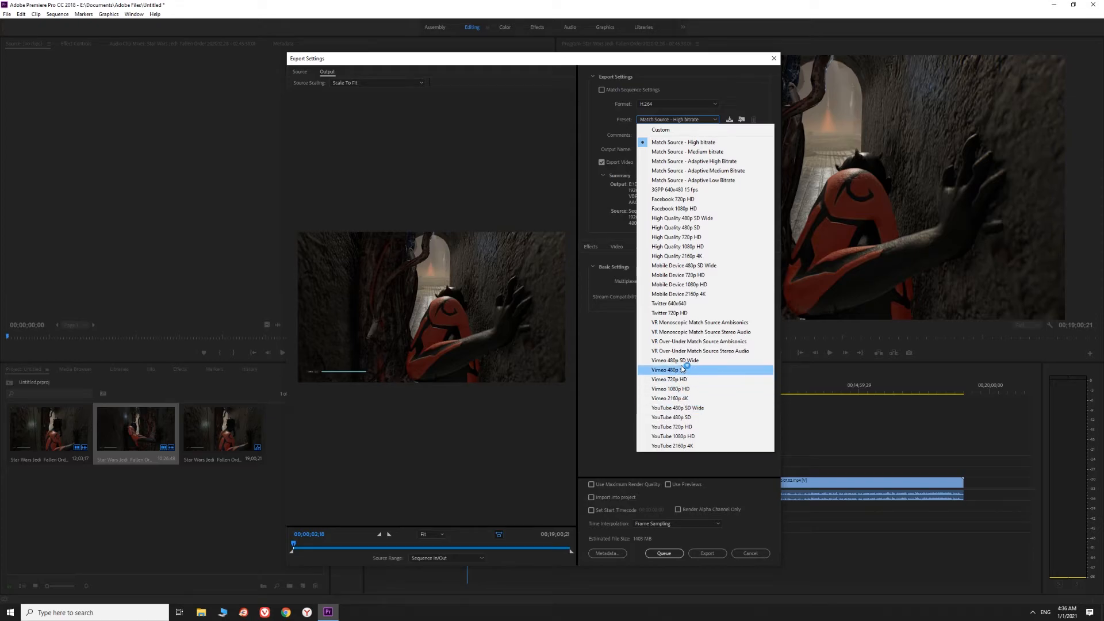
pyautogui.moveTo(675, 228)
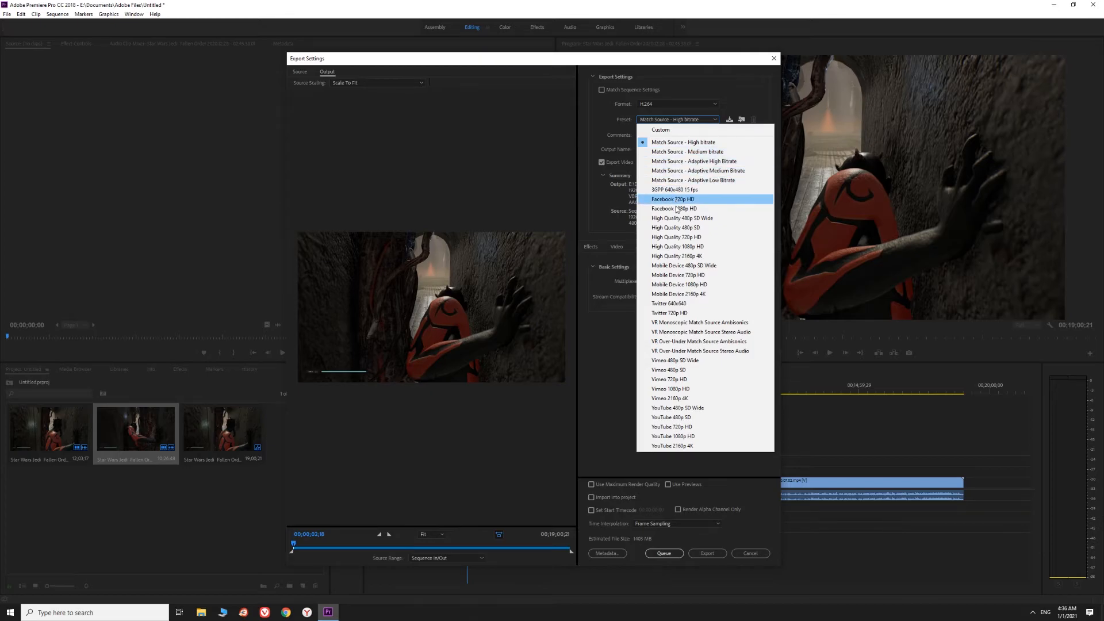
pyautogui.moveTo(697, 436)
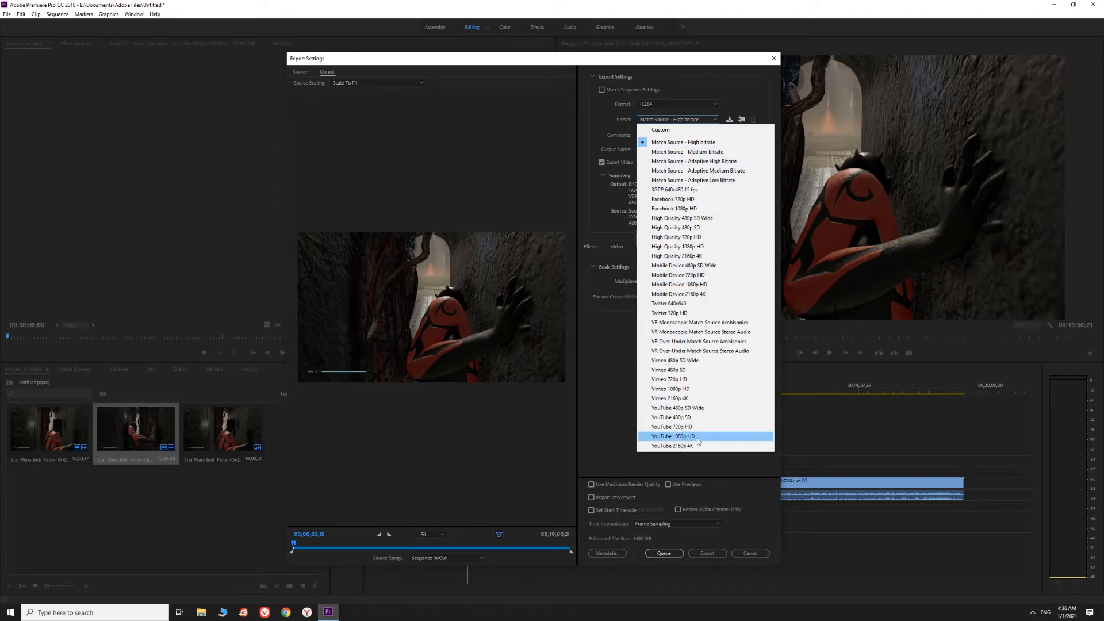
pyautogui.moveTo(690, 446)
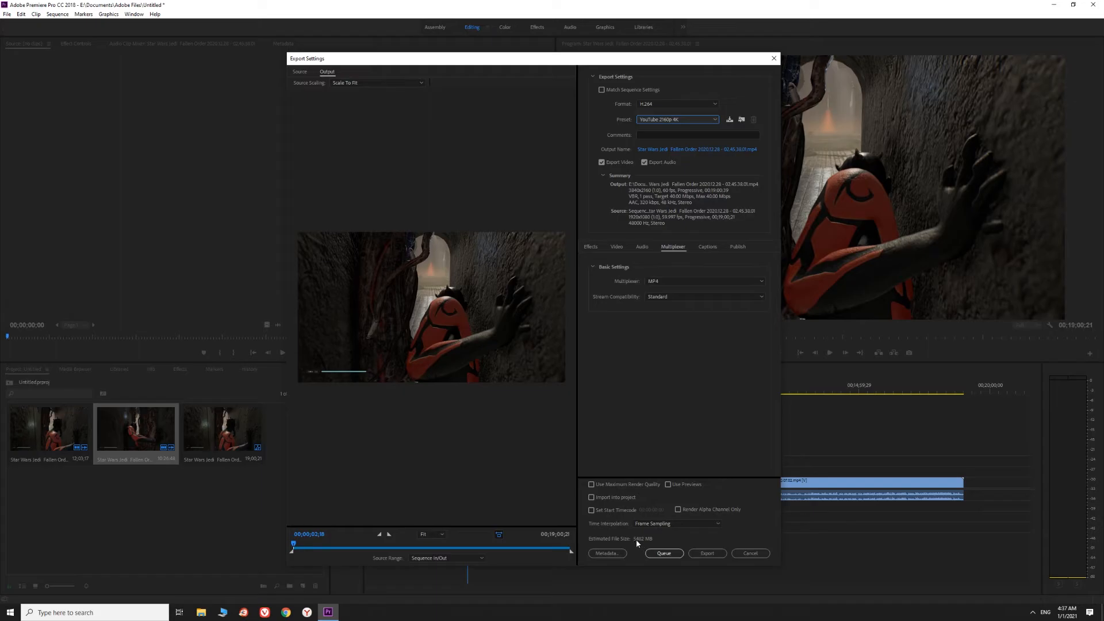
# Set the export preset to YouTube 1080p HD (1920x1080) after trying YouTube 2160p 4K.
pyautogui.moveTo(493, 59); pyautogui.dragTo(456, 77)
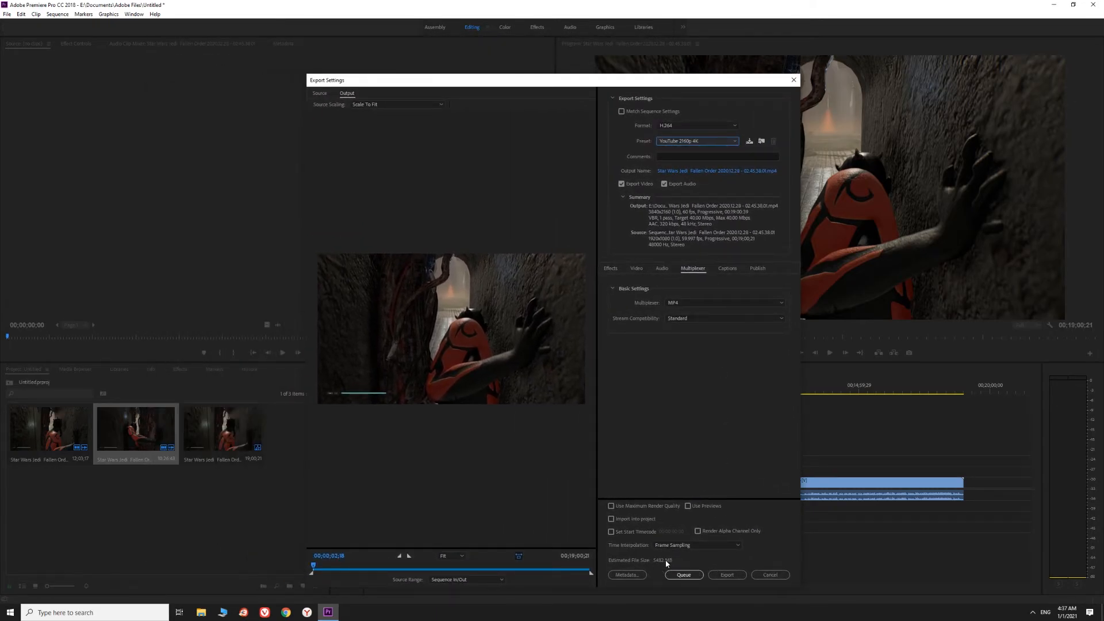
pyautogui.click(735, 141)
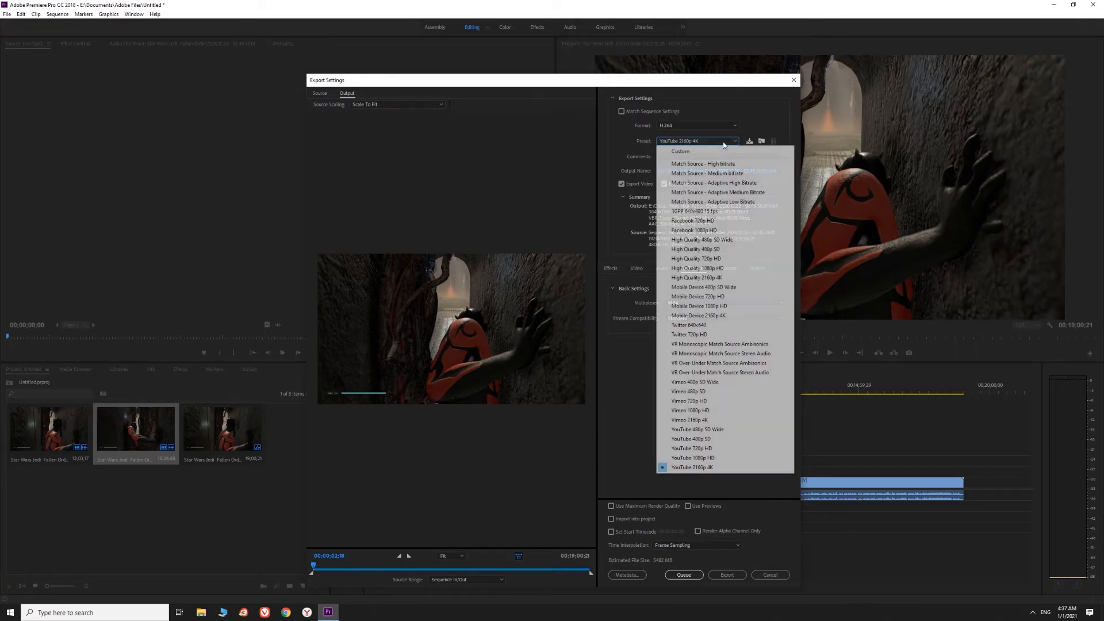
pyautogui.click(693, 458)
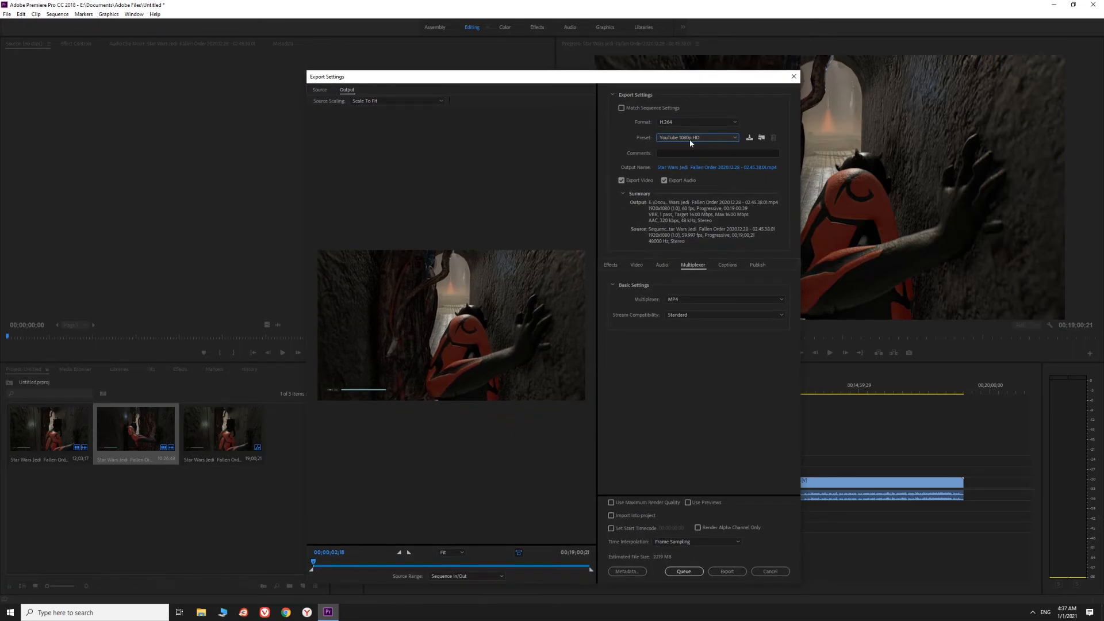
pyautogui.moveTo(698, 122)
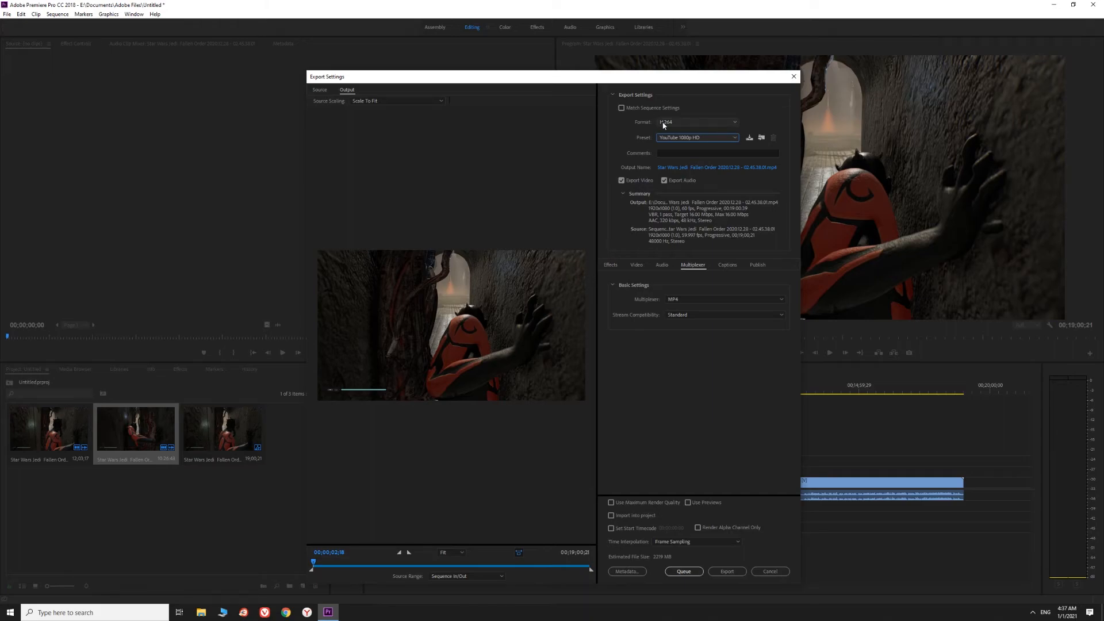
pyautogui.moveTo(693, 144)
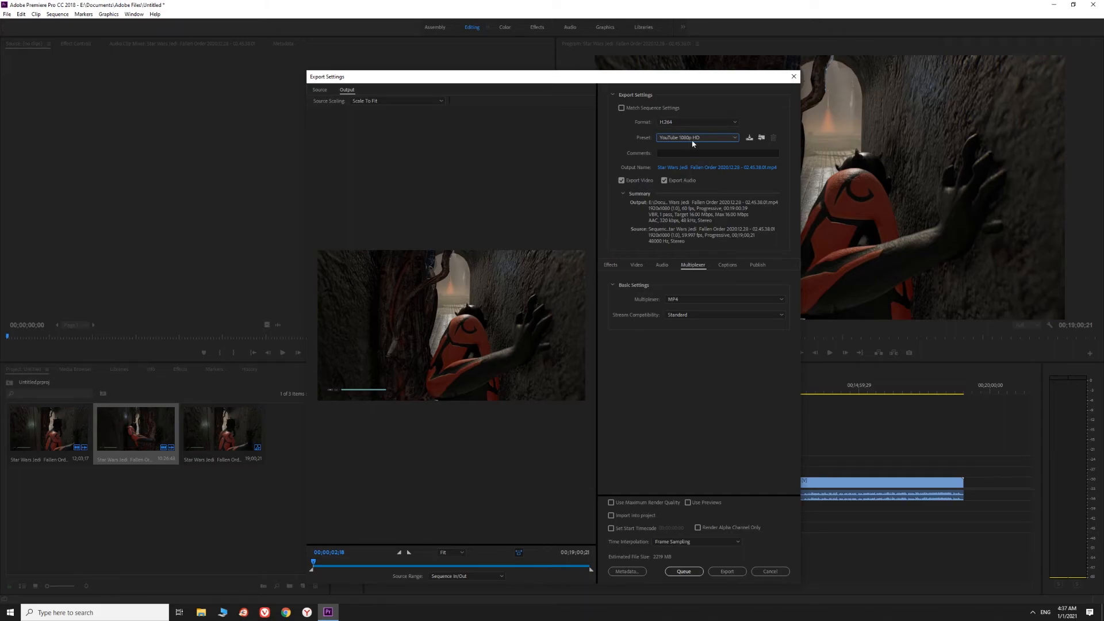
pyautogui.click(697, 137)
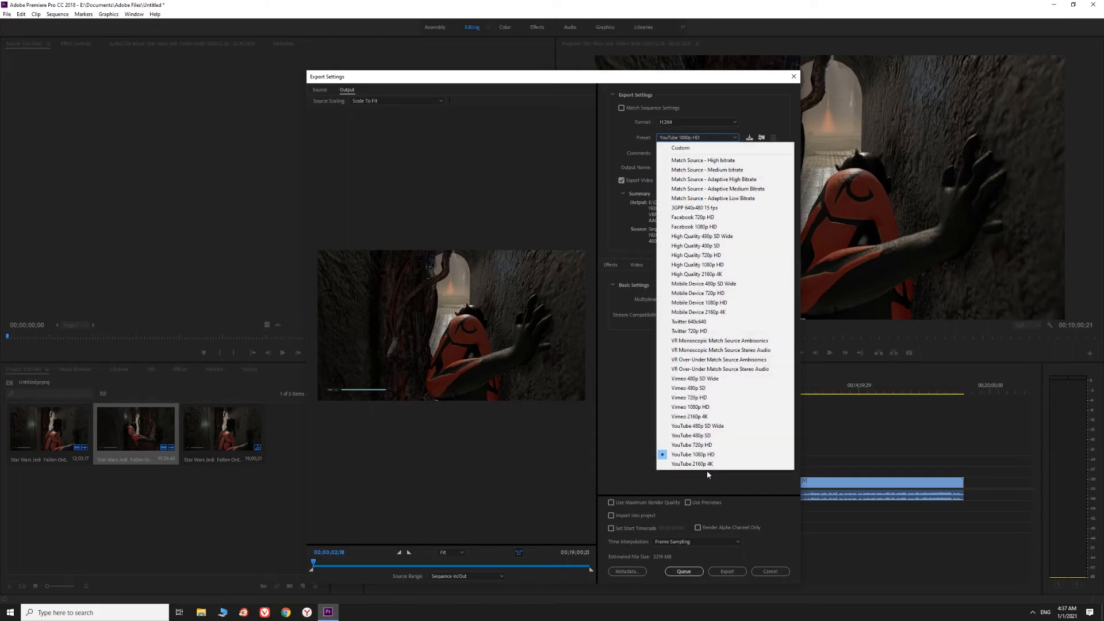
pyautogui.click(691, 463)
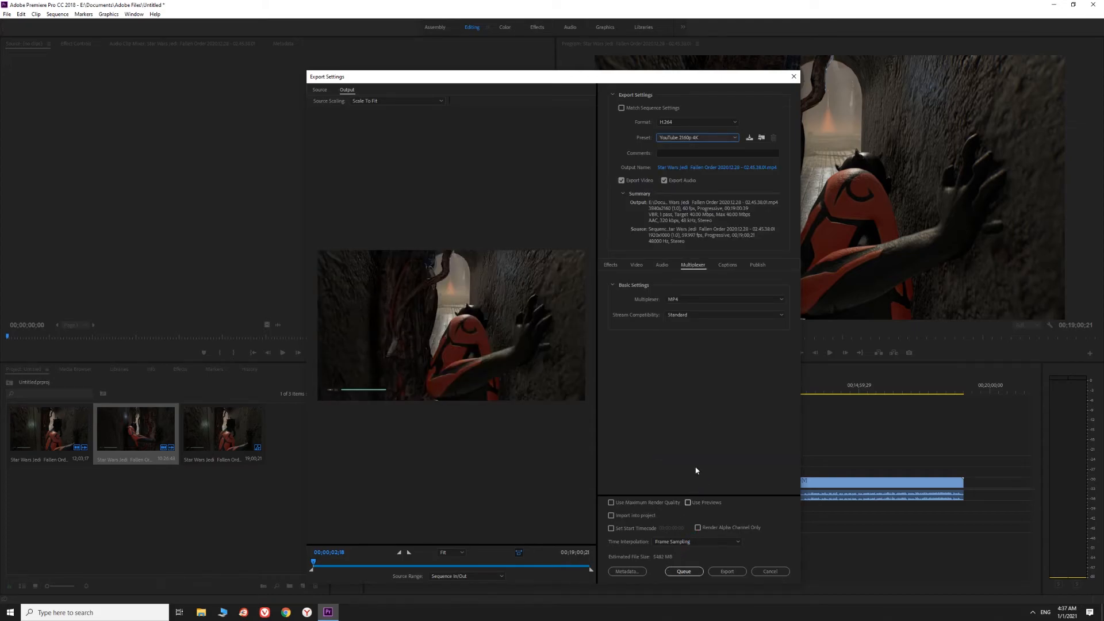
pyautogui.click(696, 137)
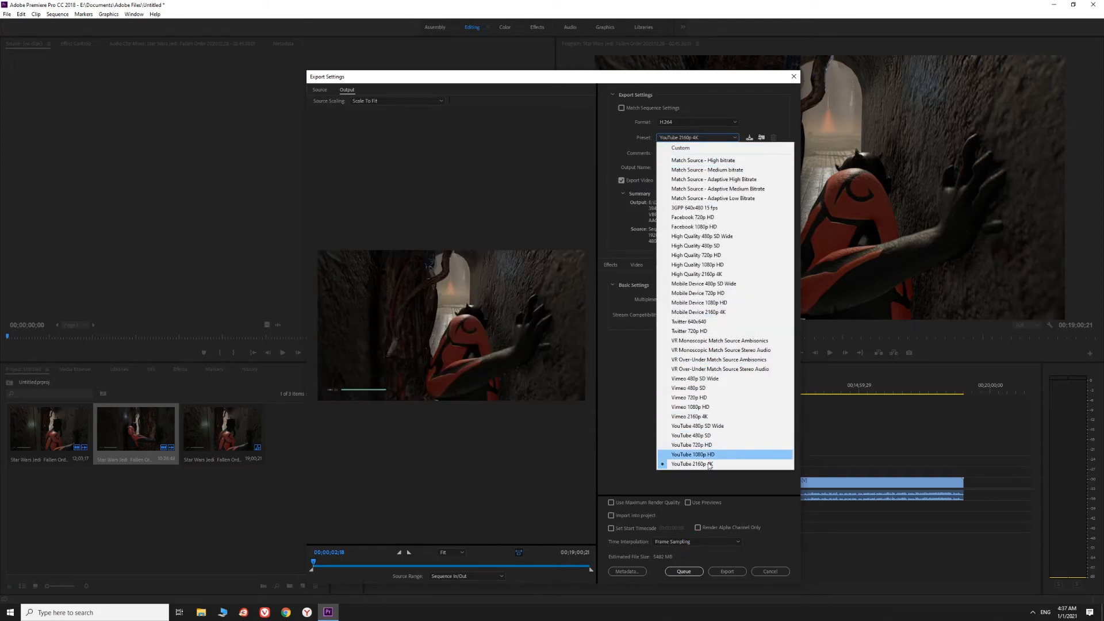
pyautogui.click(691, 455)
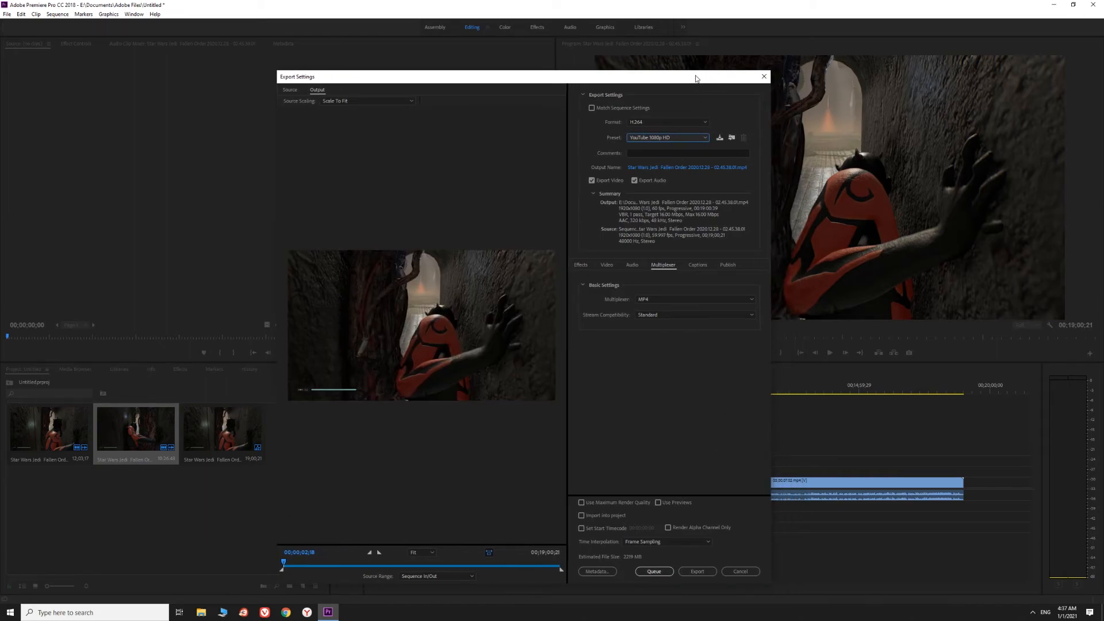
pyautogui.moveTo(612, 126)
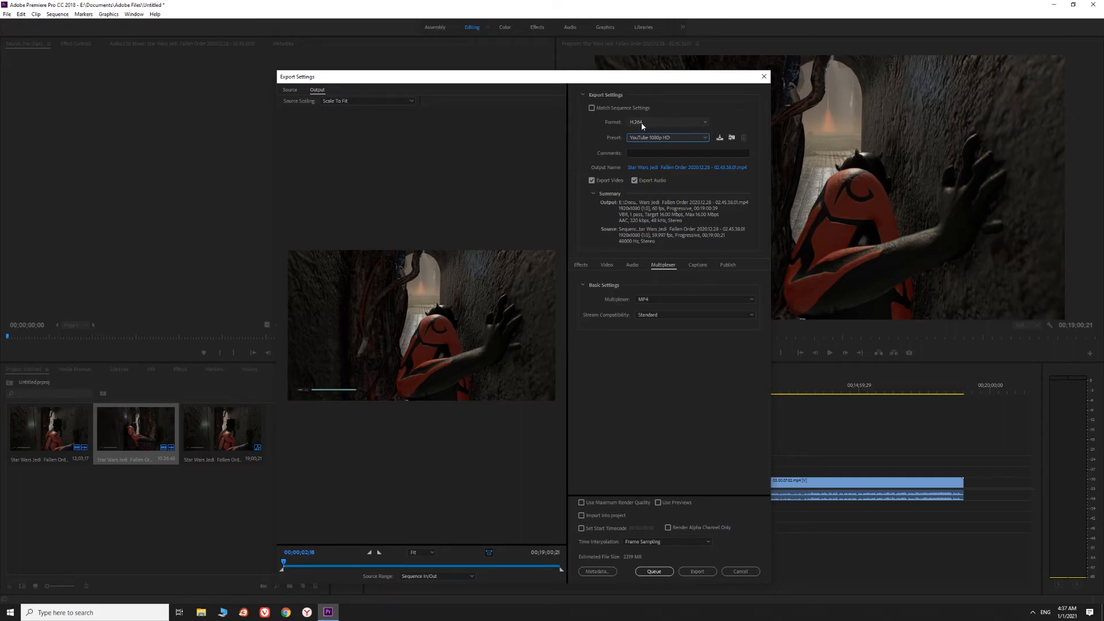
pyautogui.moveTo(708, 370)
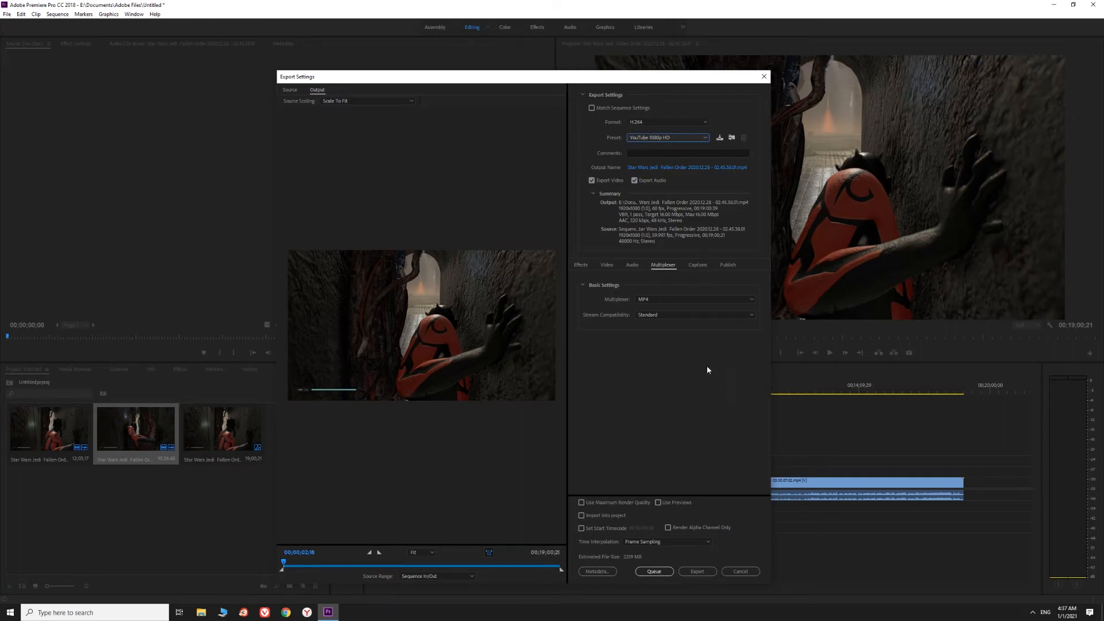
pyautogui.moveTo(571, 530)
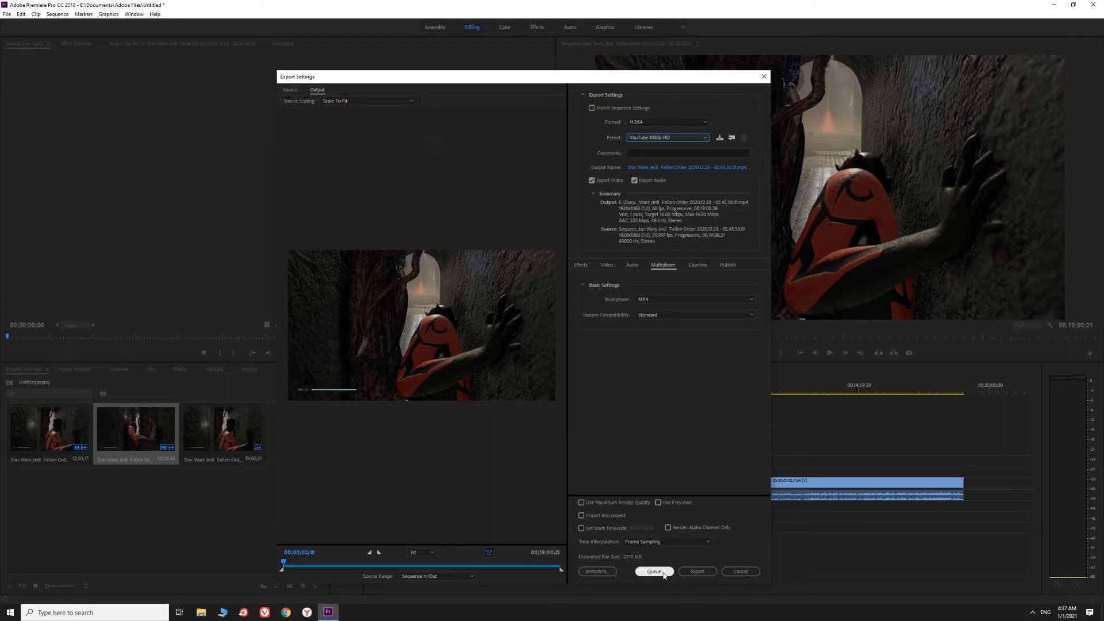
# Queue the YouTube 1080p HD export job to Adobe Media Encoder.
pyautogui.click(654, 571)
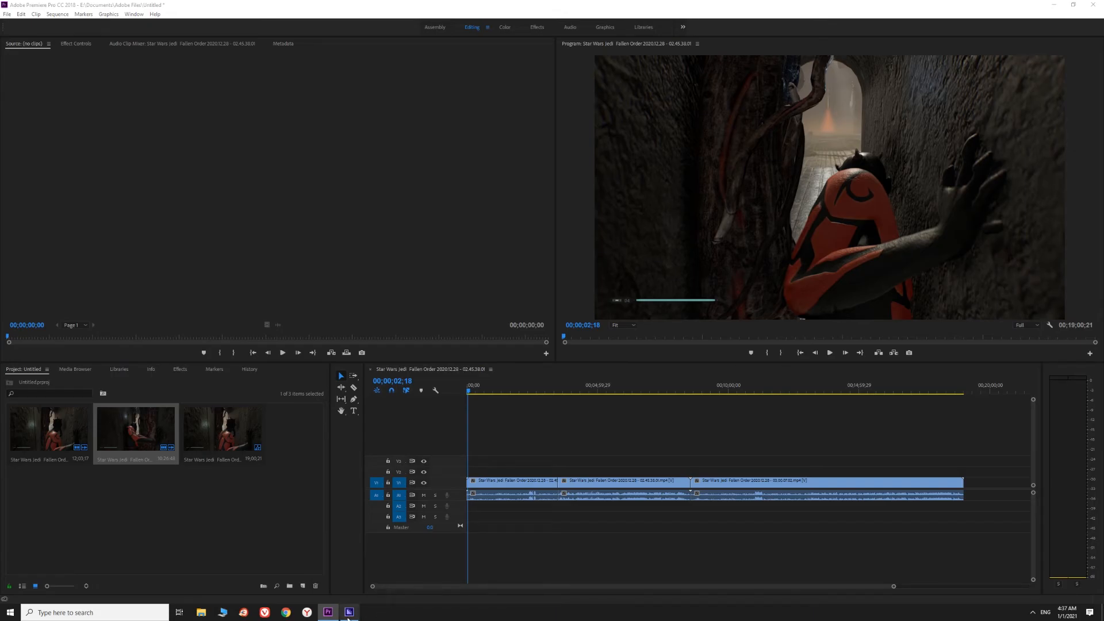
# Switch to Media Encoder and start the queue so the Star Wars H.264 job encodes.
pyautogui.click(348, 612)
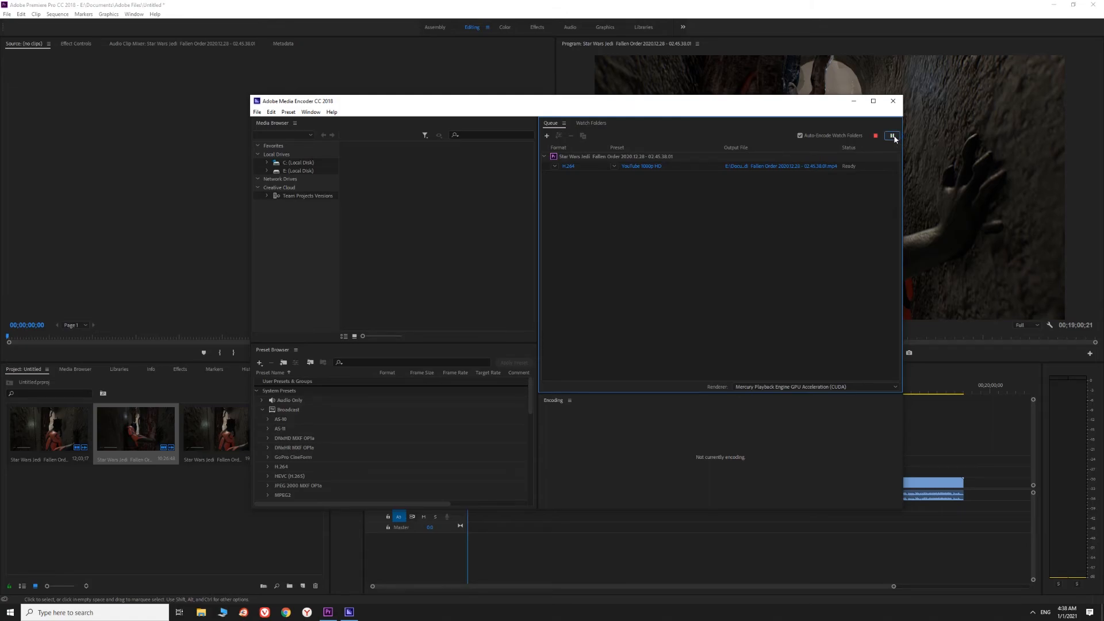
pyautogui.click(891, 135)
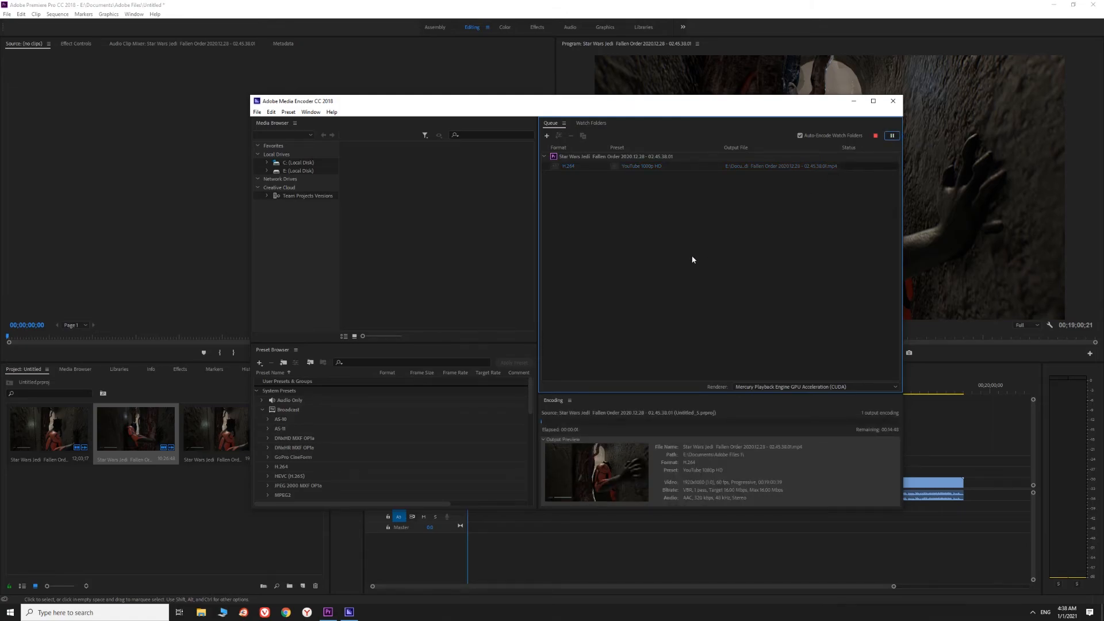